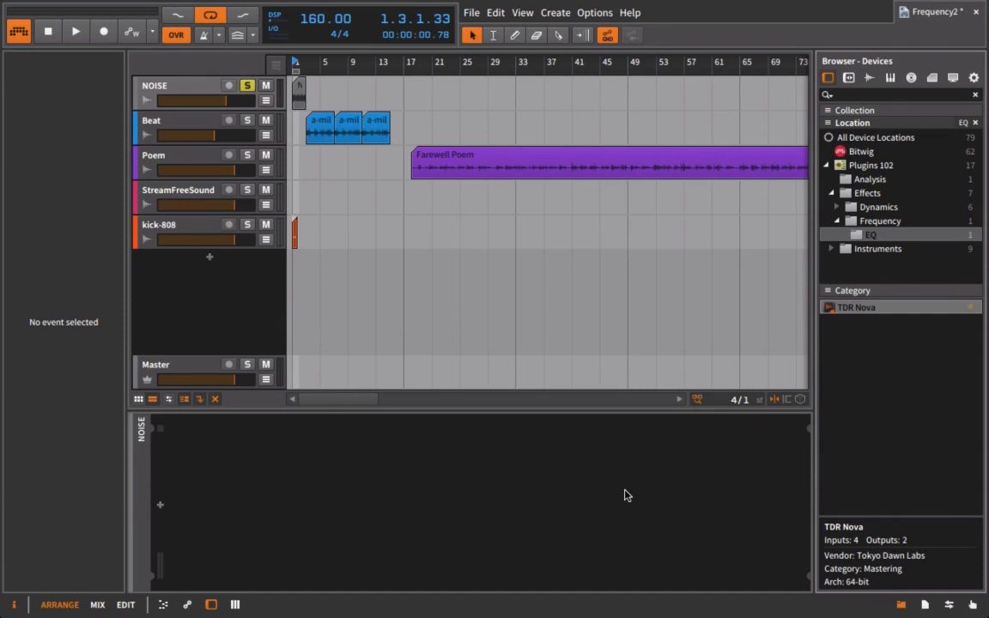
pyautogui.moveTo(762, 423)
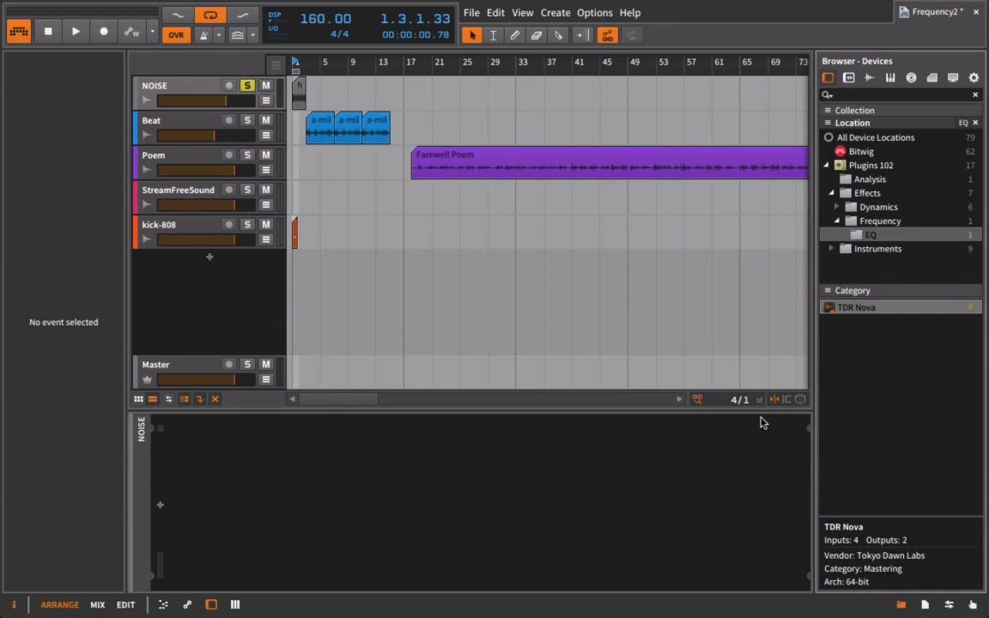
pyautogui.moveTo(833, 312)
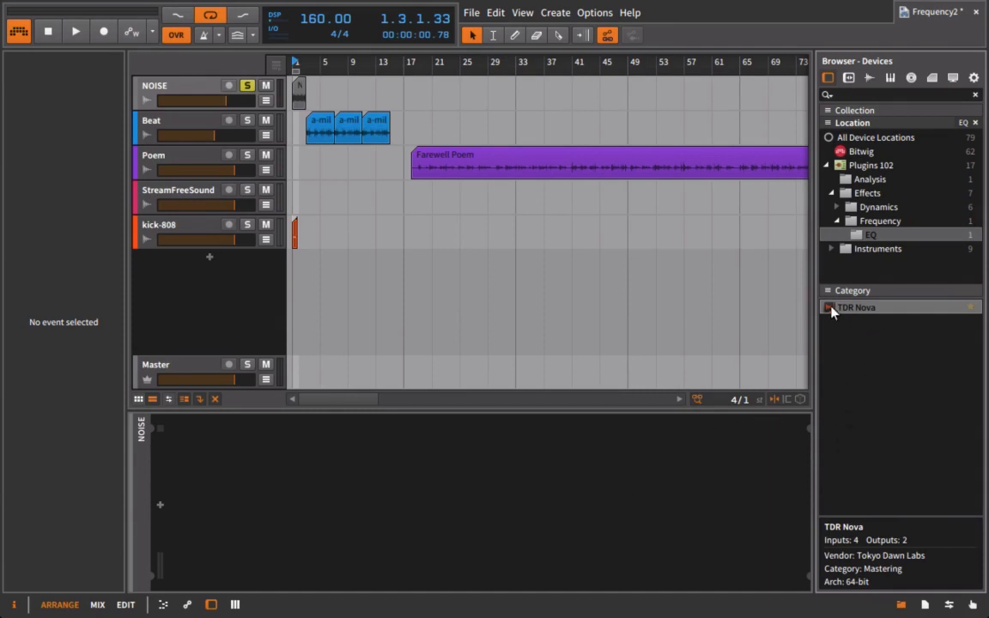
pyautogui.moveTo(626, 106)
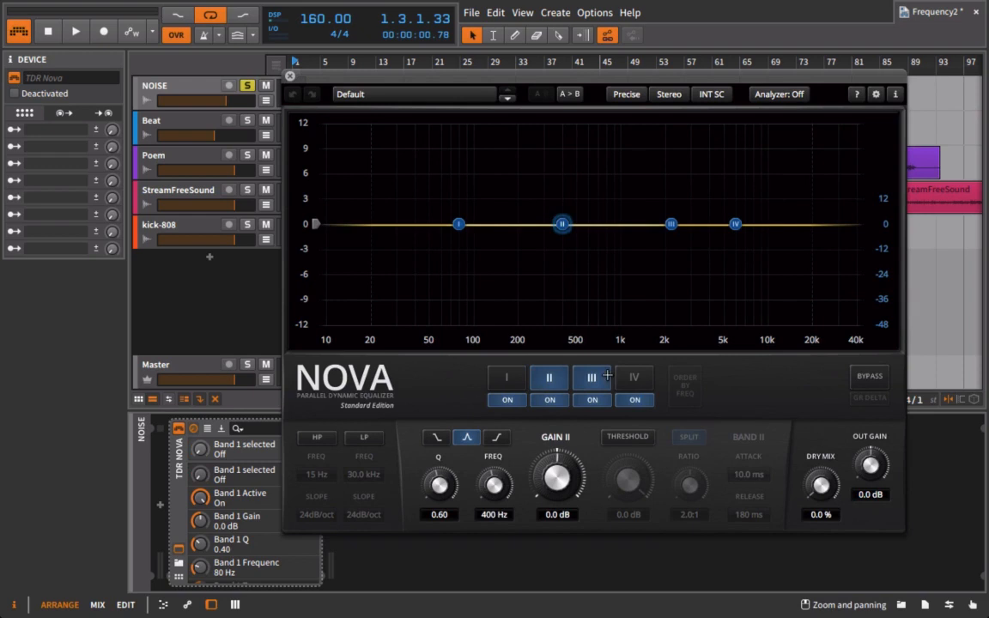
# Inspect bands I, II and IV, enable HP and LP, and boost band II to +3.9 dB at 3.9 kHz
pyautogui.click(504, 378)
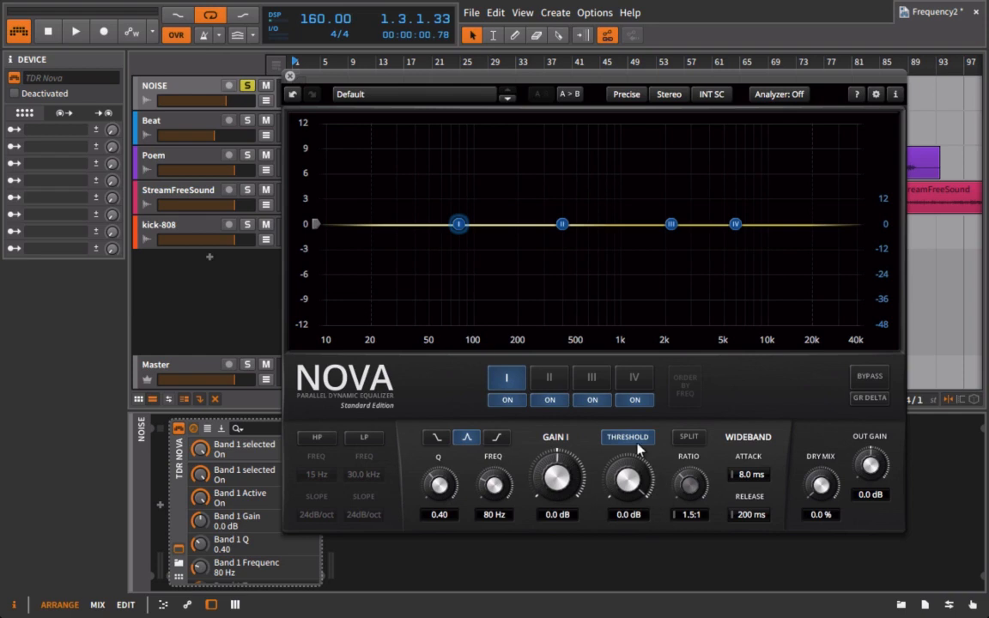
pyautogui.click(316, 438)
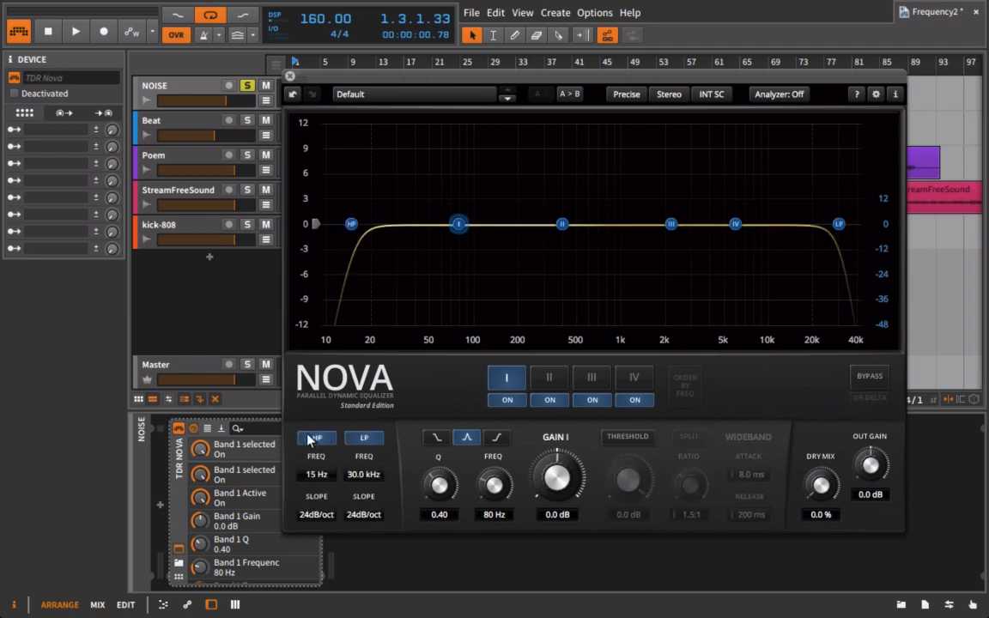
pyautogui.click(316, 438)
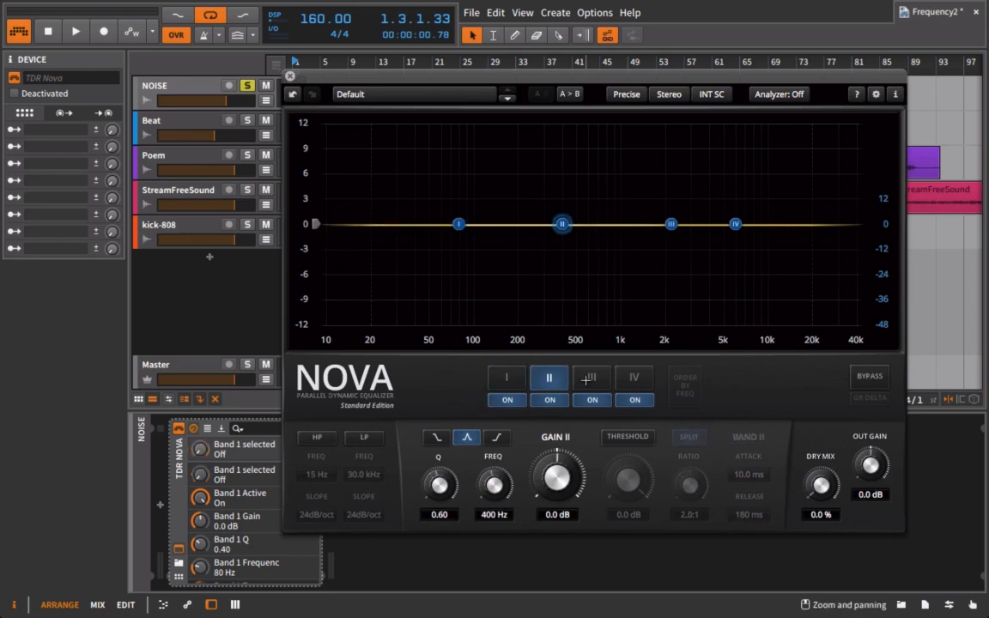
pyautogui.click(507, 378)
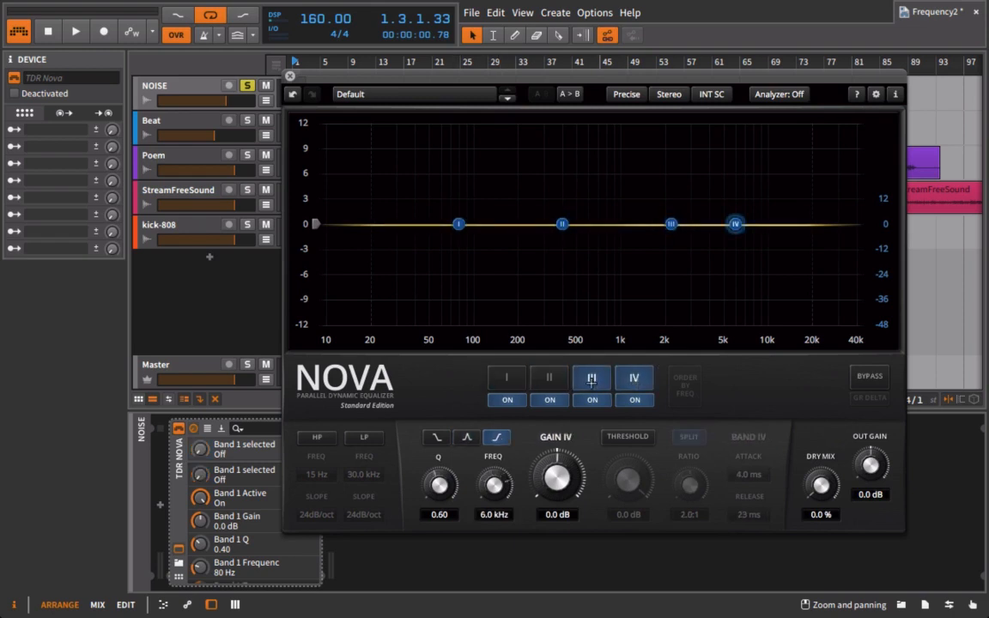
pyautogui.click(506, 377)
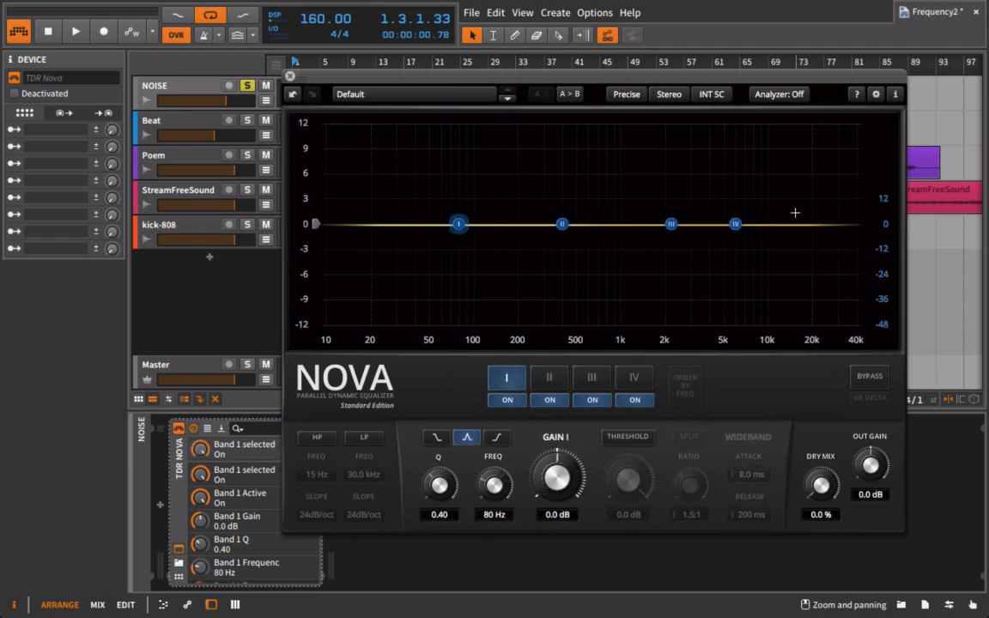
pyautogui.click(364, 437)
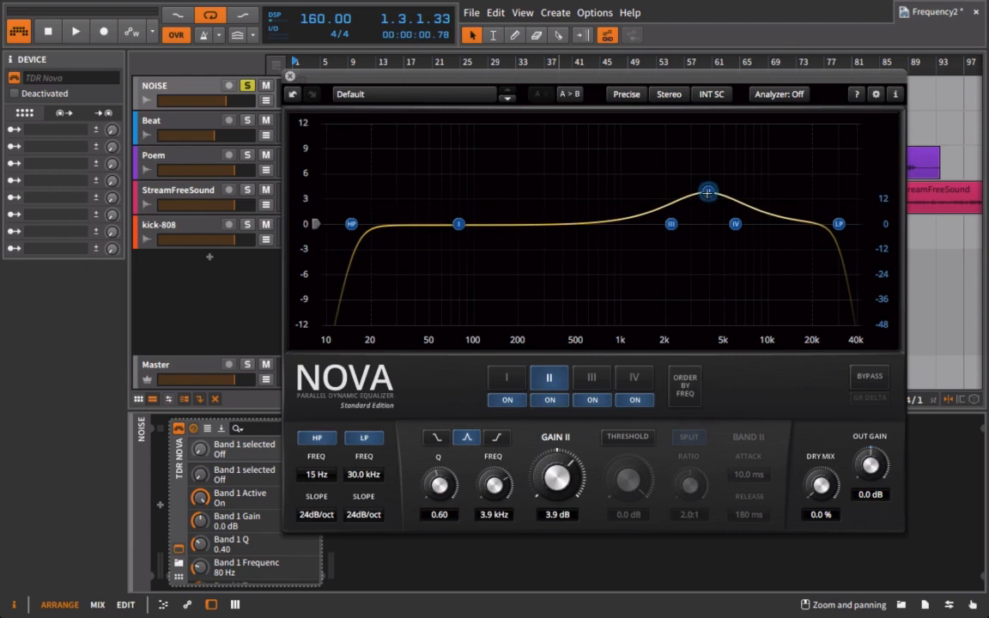
# Sweep the low-pass cutoff and leave it at 23.2 kHz, then move band II to 264 Hz at -1.4 dB
pyautogui.moveTo(707, 192); pyautogui.dragTo(679, 189)
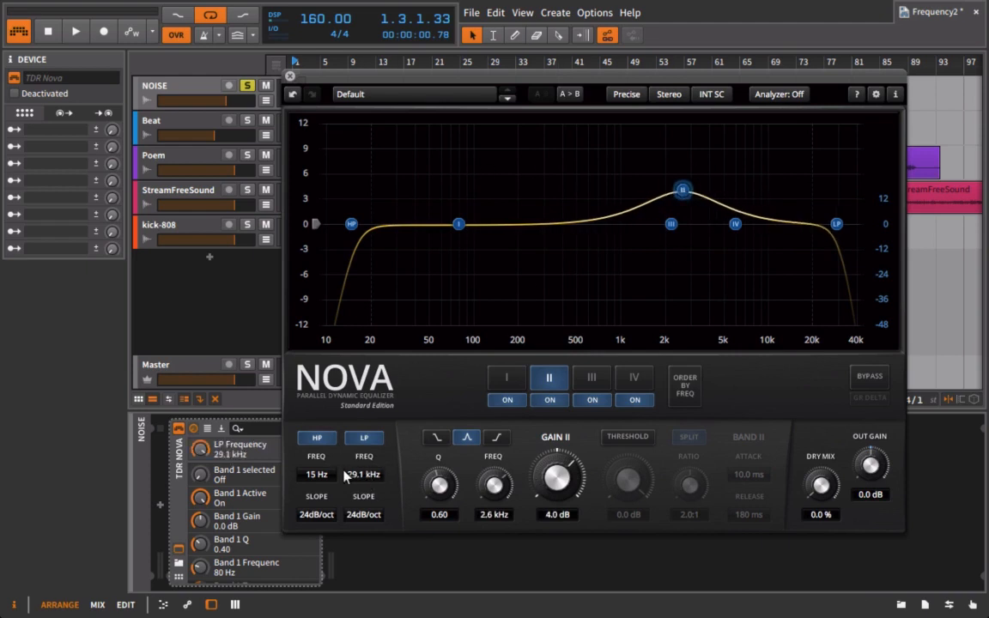
pyautogui.moveTo(837, 223); pyautogui.dragTo(817, 223)
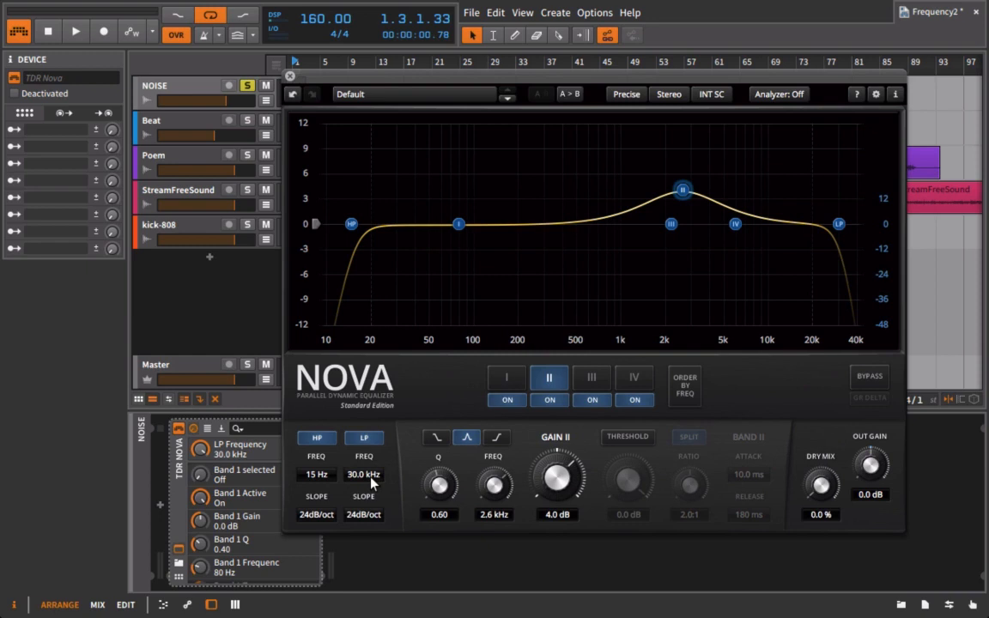
pyautogui.moveTo(295, 474)
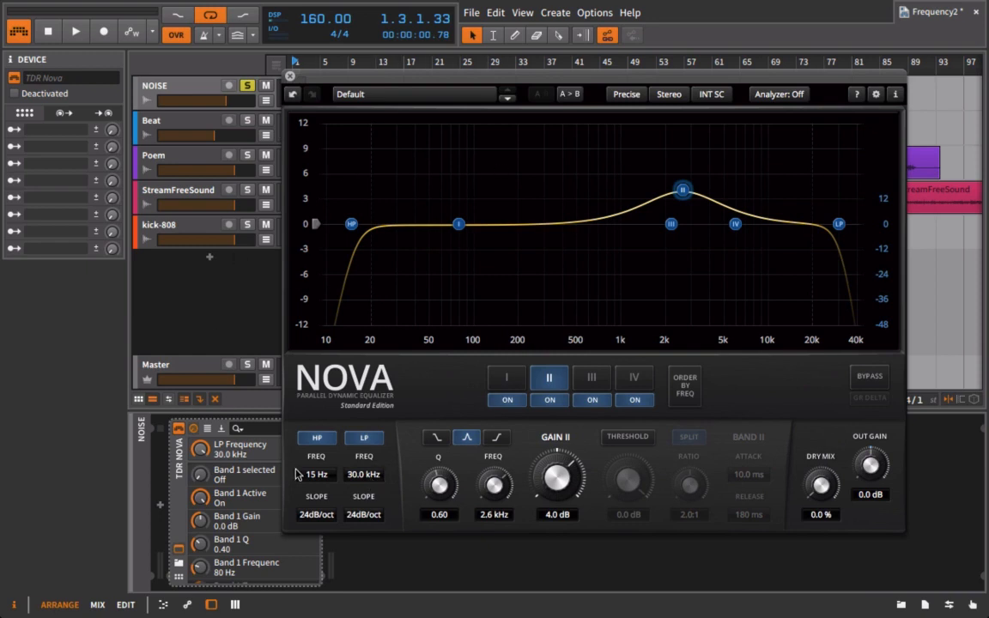
pyautogui.moveTo(837, 223); pyautogui.dragTo(683, 224)
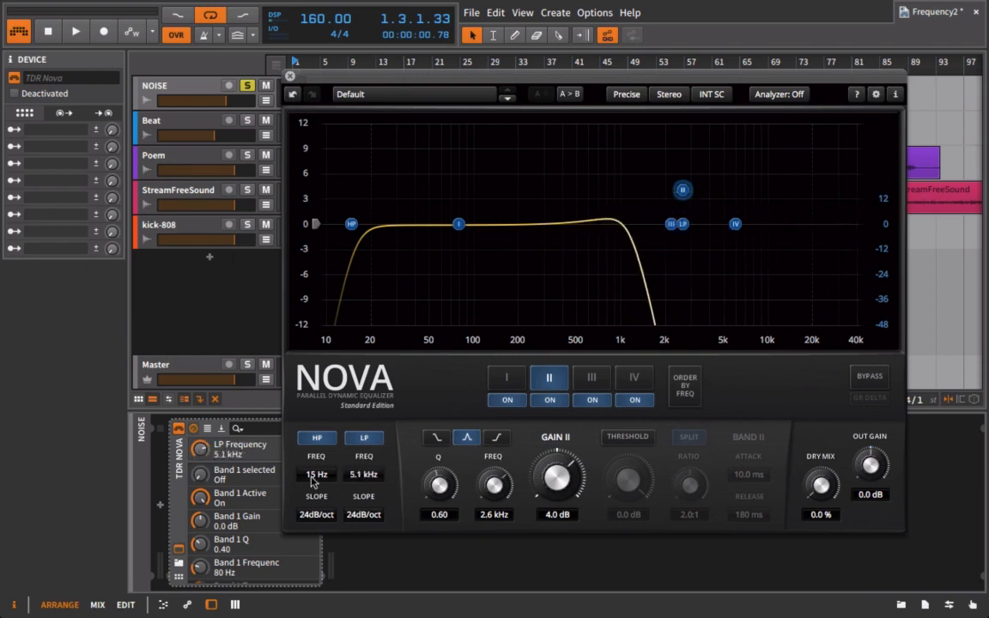
pyautogui.moveTo(683, 223); pyautogui.dragTo(820, 223)
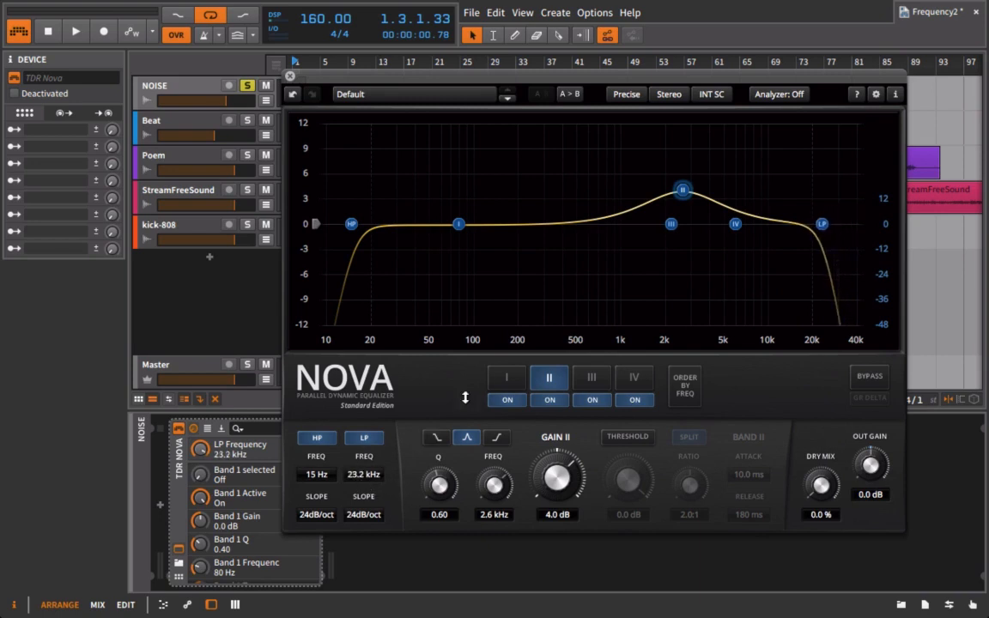
pyautogui.moveTo(683, 189); pyautogui.dragTo(536, 235)
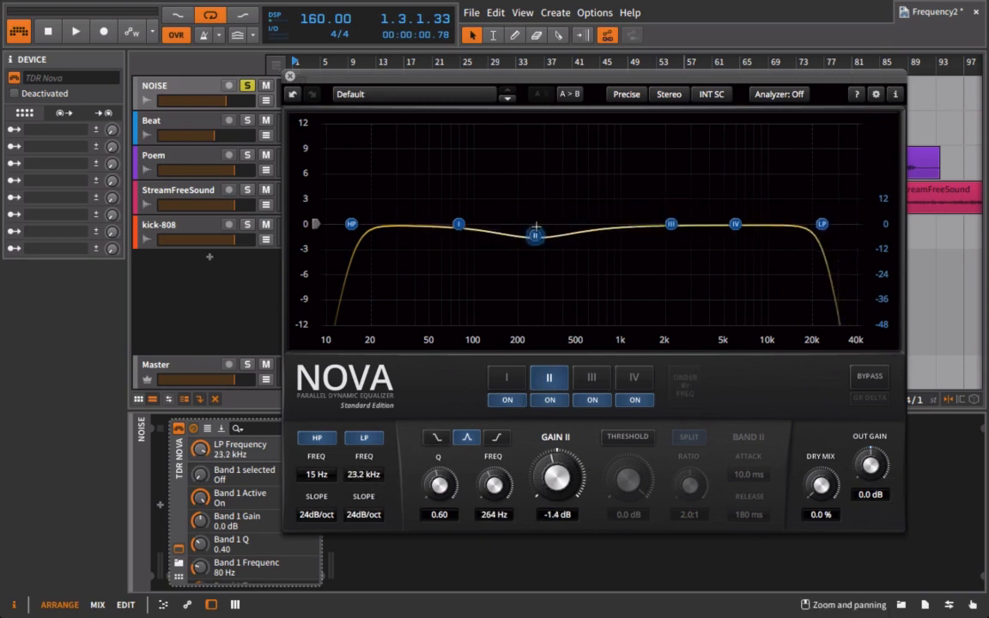
# Switch the analyzer to the output signal and place band II near 339 Hz at about +0.2 dB
pyautogui.click(777, 93)
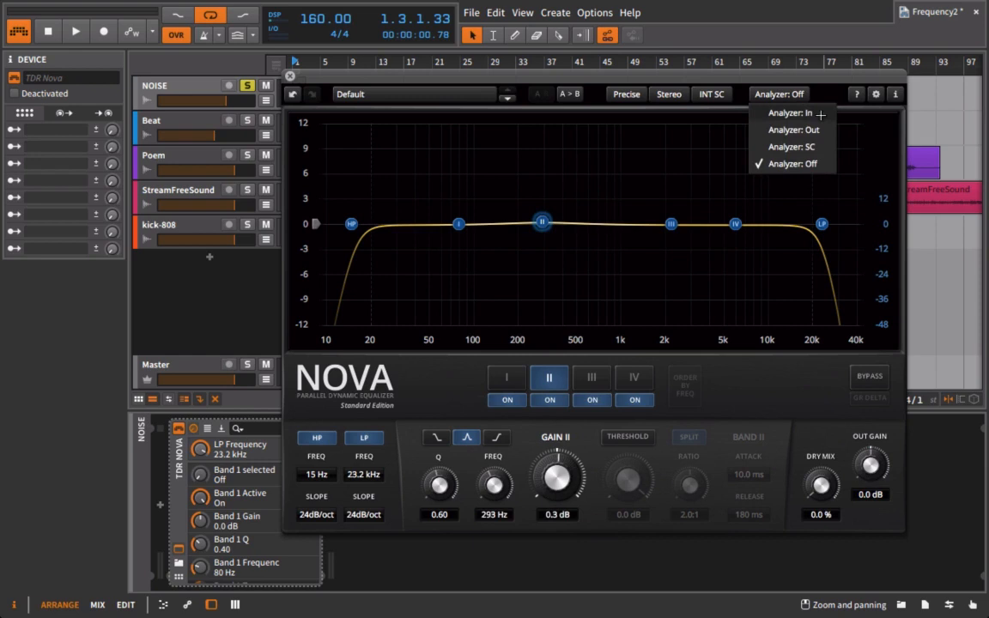
pyautogui.click(793, 130)
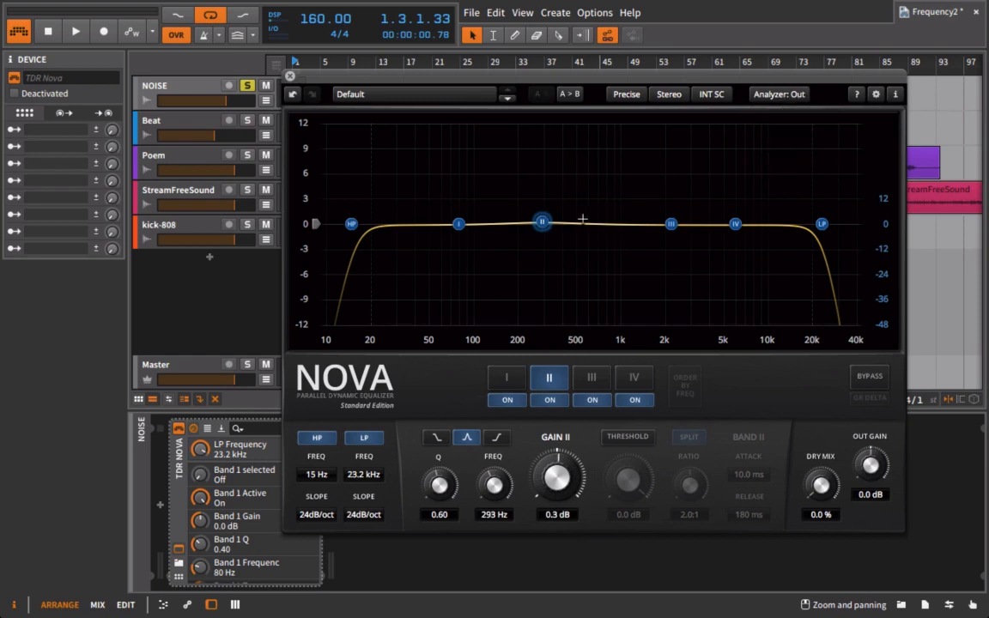
pyautogui.moveTo(540, 221); pyautogui.dragTo(550, 172)
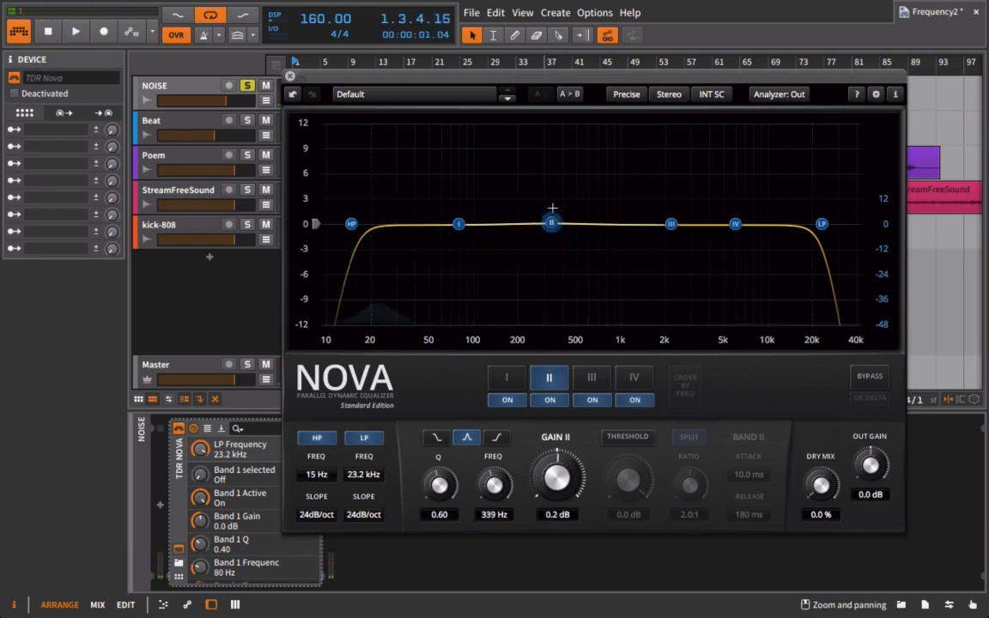
# Play the track and audition band II boosts up to +12 dB around 300-347 Hz, shifting the peak to 297 Hz
pyautogui.click(76, 30)
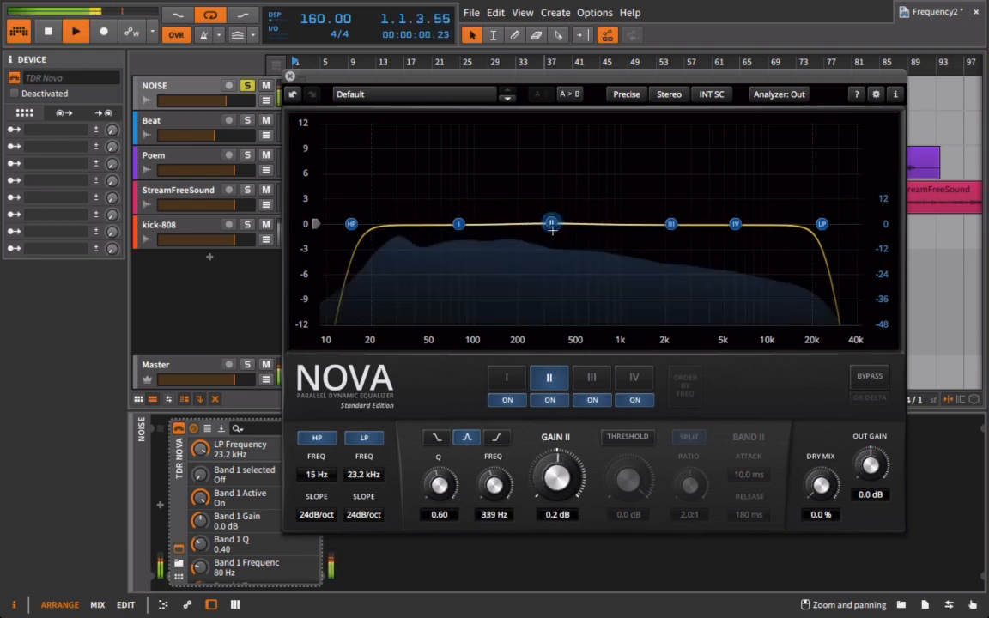
pyautogui.moveTo(551, 224); pyautogui.dragTo(553, 124)
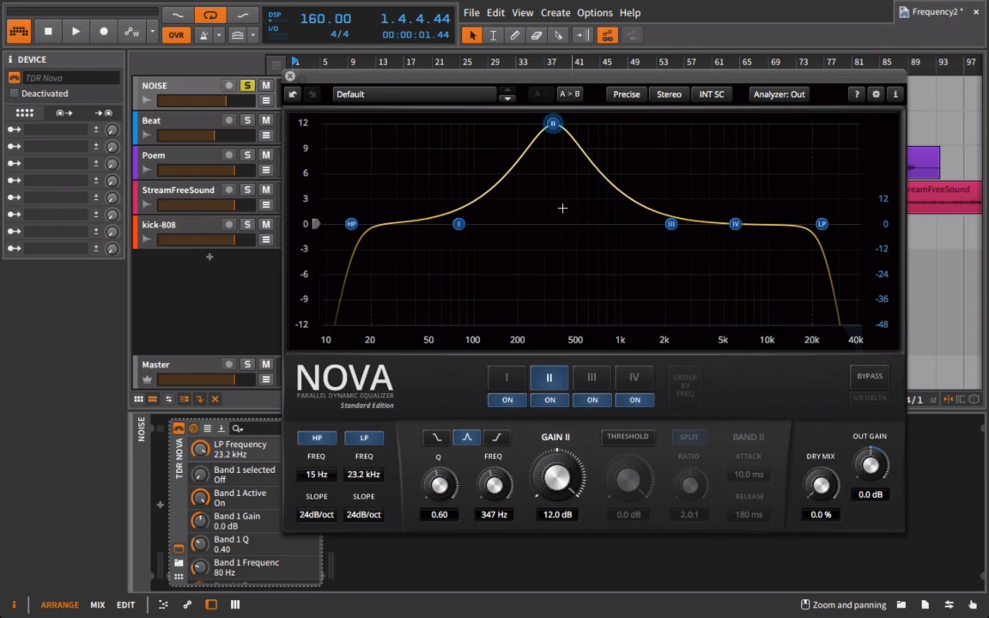
pyautogui.moveTo(552, 124); pyautogui.dragTo(548, 216)
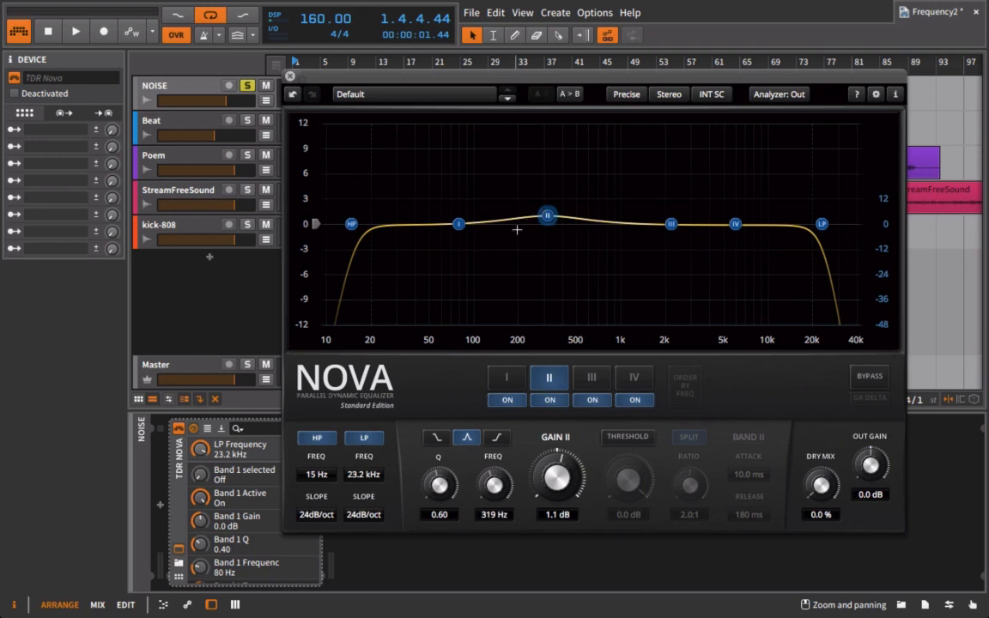
pyautogui.moveTo(652, 282)
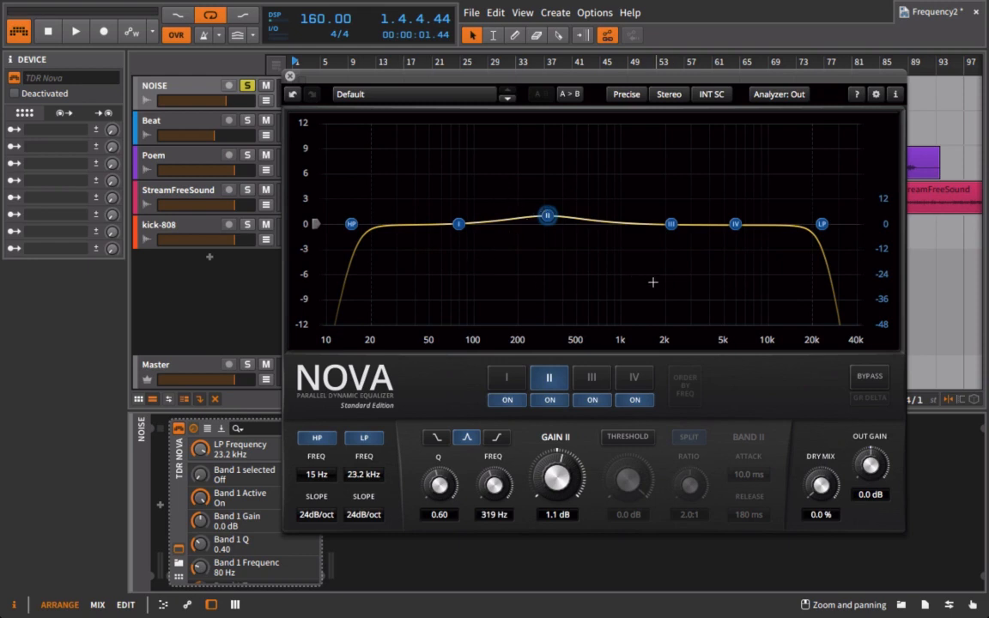
pyautogui.moveTo(547, 216); pyautogui.dragTo(553, 146)
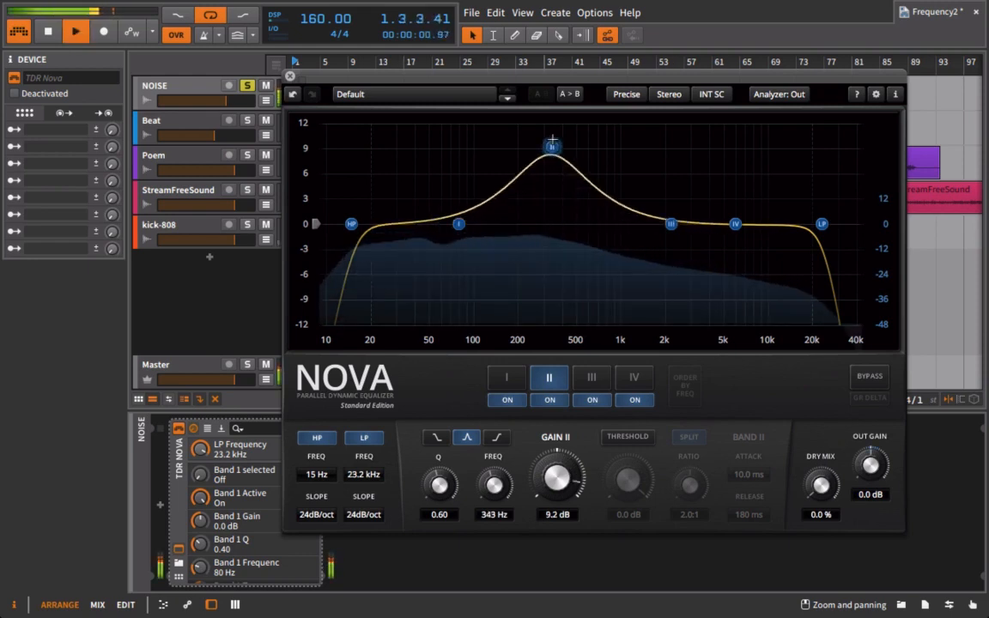
pyautogui.moveTo(553, 146); pyautogui.dragTo(553, 123)
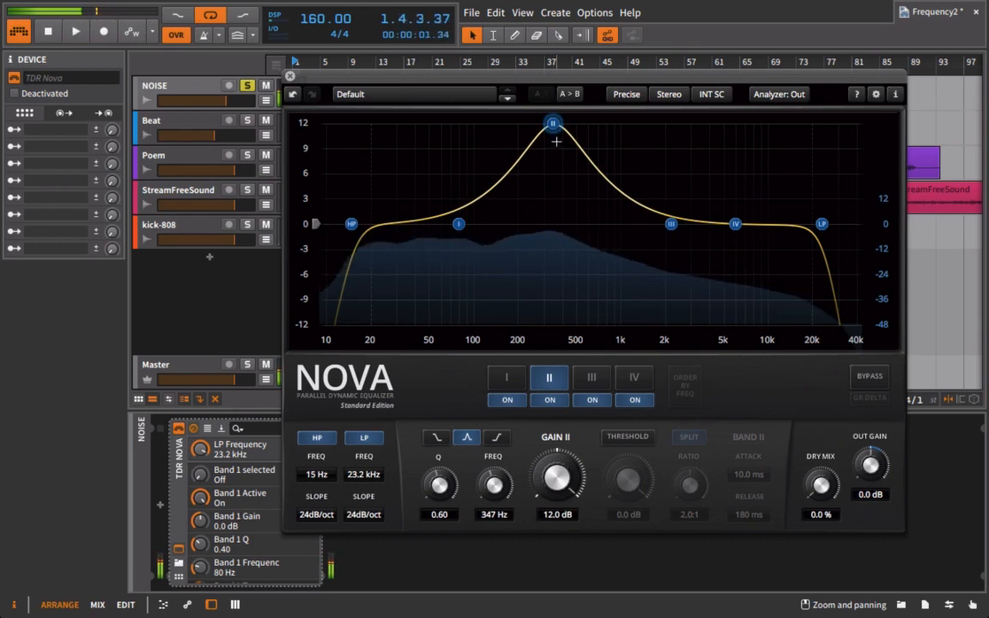
pyautogui.moveTo(553, 124); pyautogui.dragTo(539, 223)
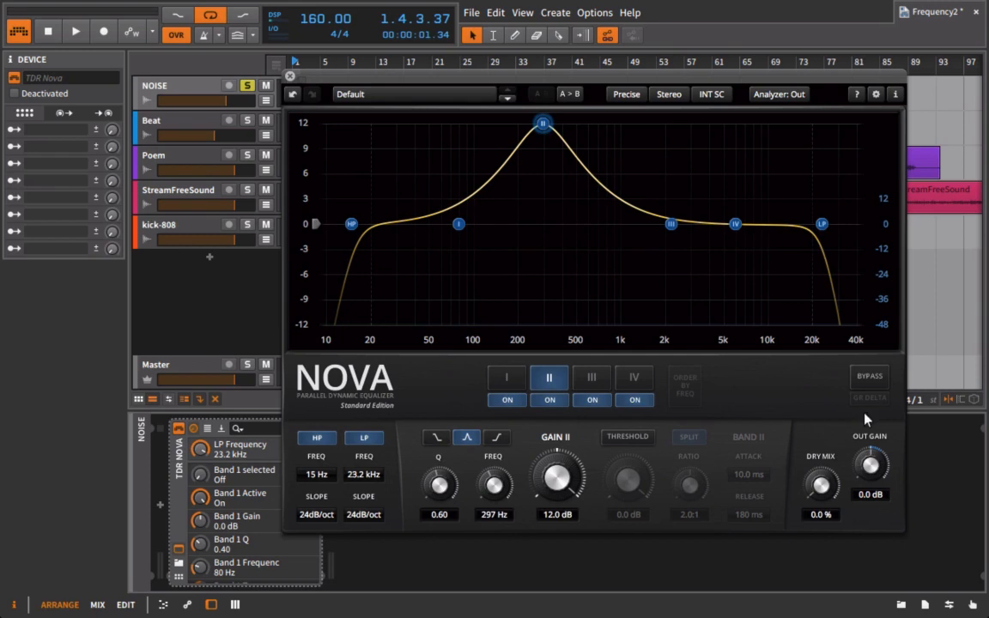
pyautogui.moveTo(884, 479)
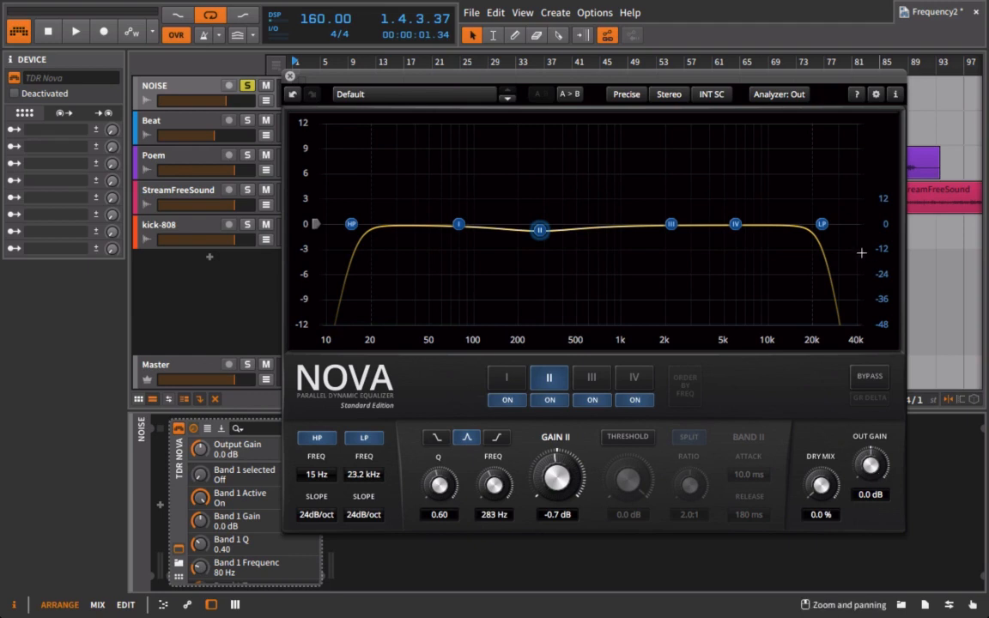
# Flatten band II and switch off band IV, leaving band I flat at 80 Hz
pyautogui.moveTo(539, 230); pyautogui.dragTo(539, 220)
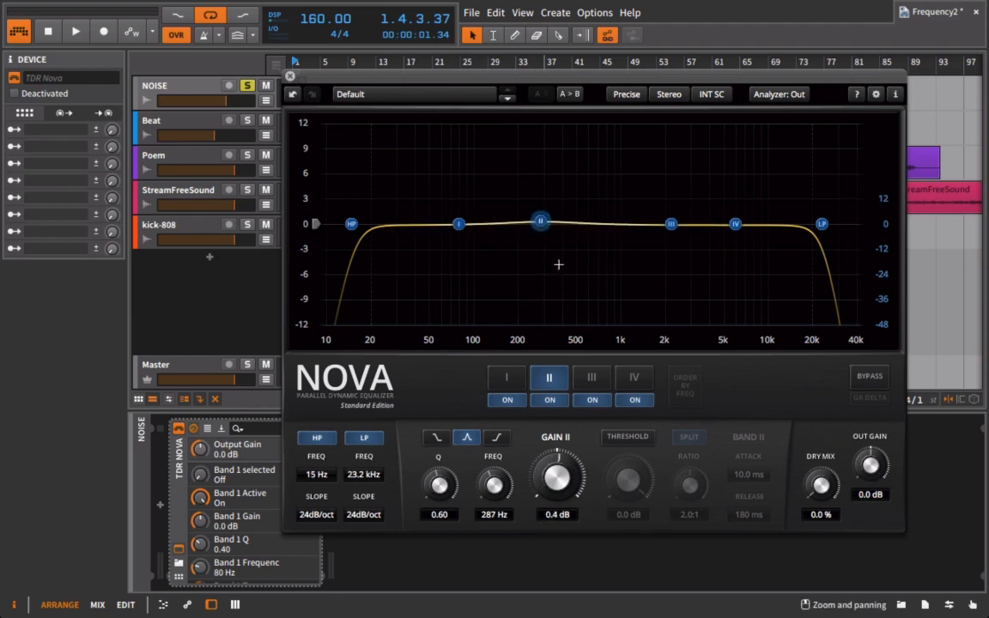
pyautogui.moveTo(575, 316)
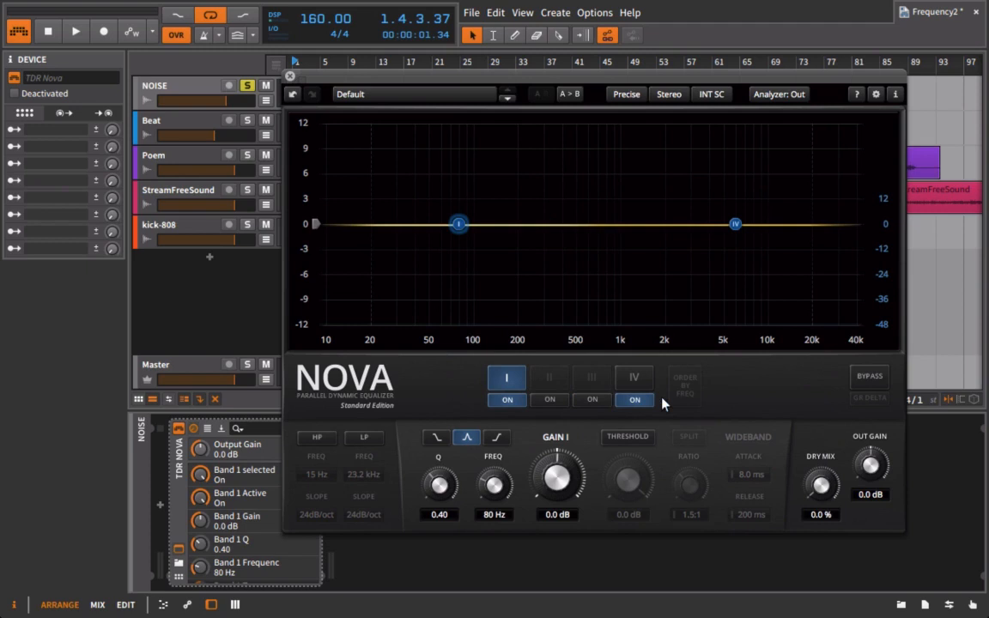
pyautogui.click(633, 400)
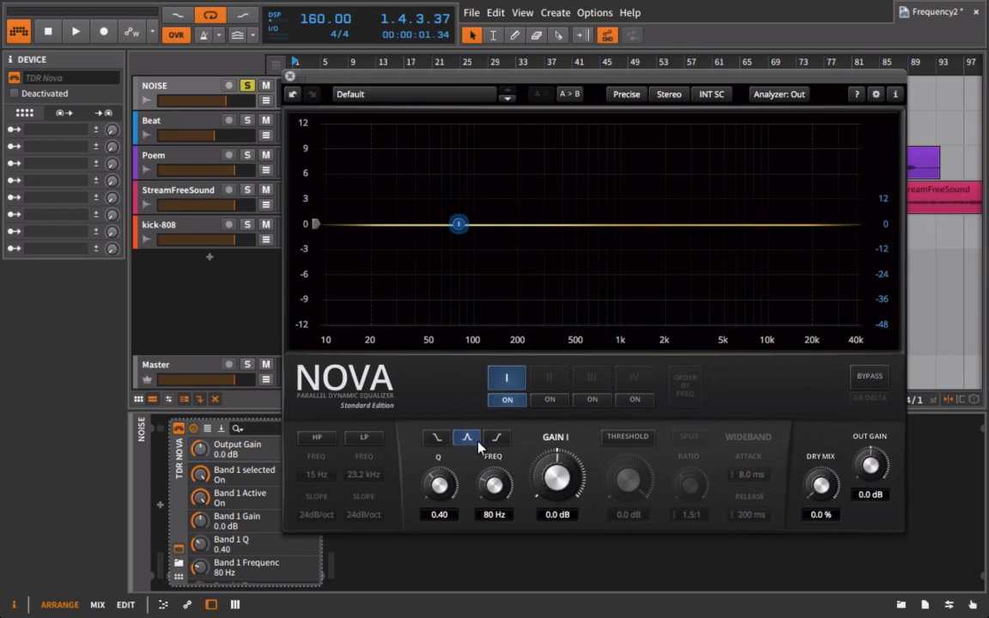
# Make band I a low shelf at 80 Hz and boost it by about 3.6 dB
pyautogui.moveTo(556, 479); pyautogui.dragTo(531, 497)
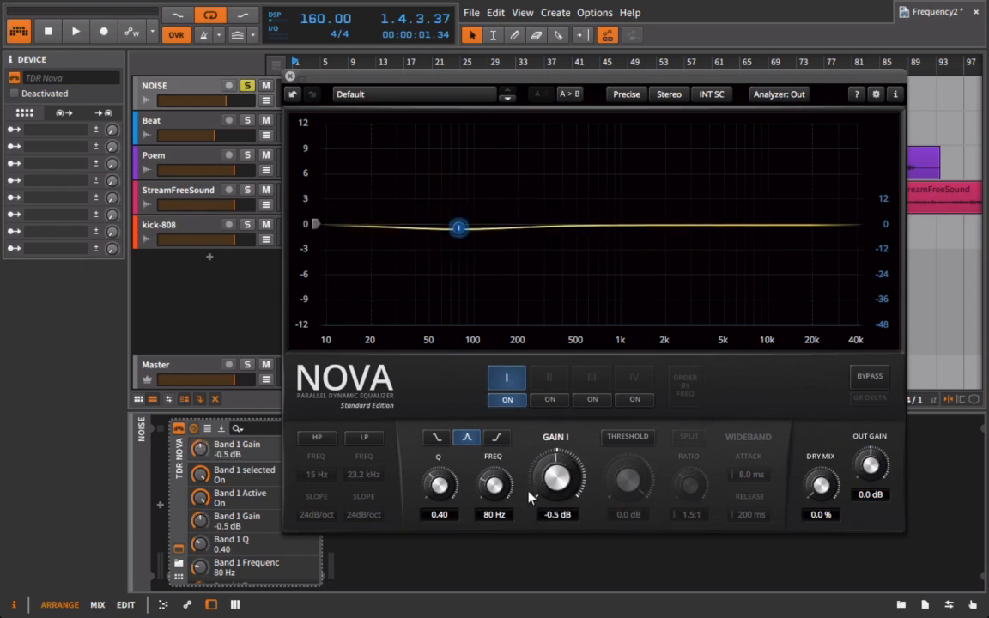
pyautogui.click(496, 437)
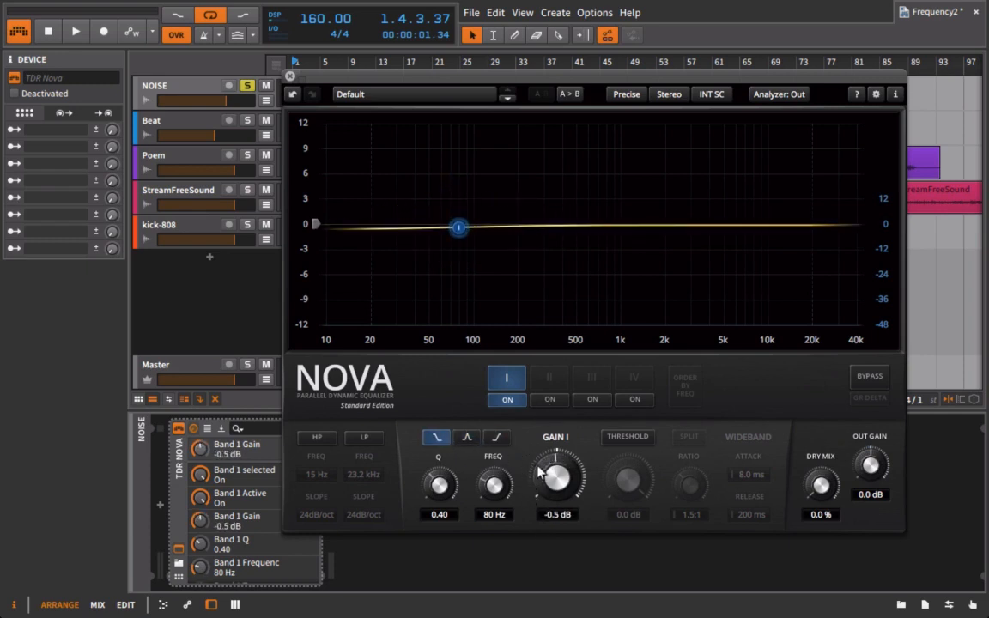
pyautogui.moveTo(556, 479); pyautogui.dragTo(556, 471)
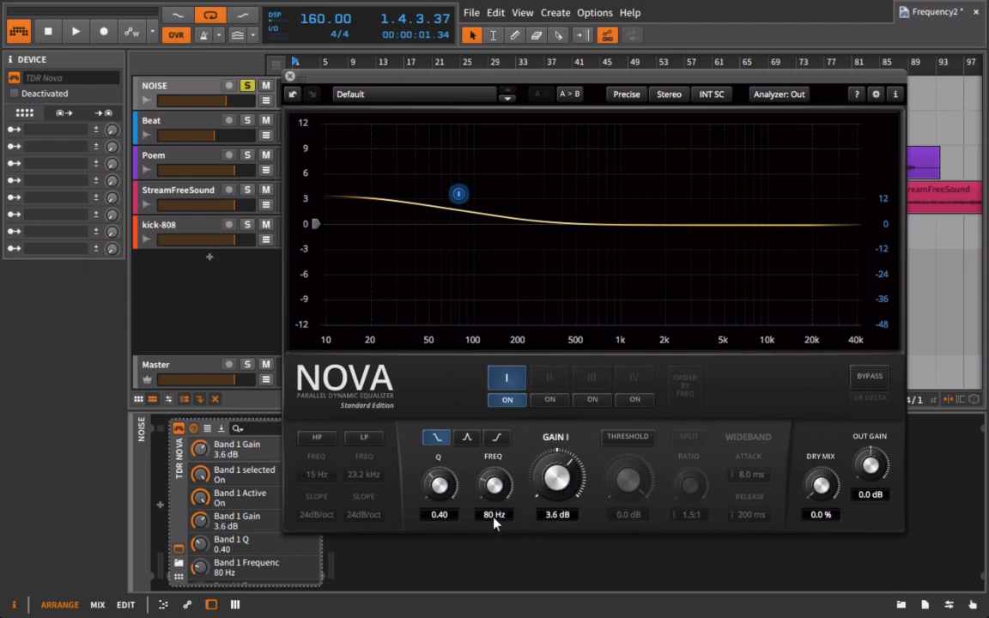
pyautogui.moveTo(543, 495)
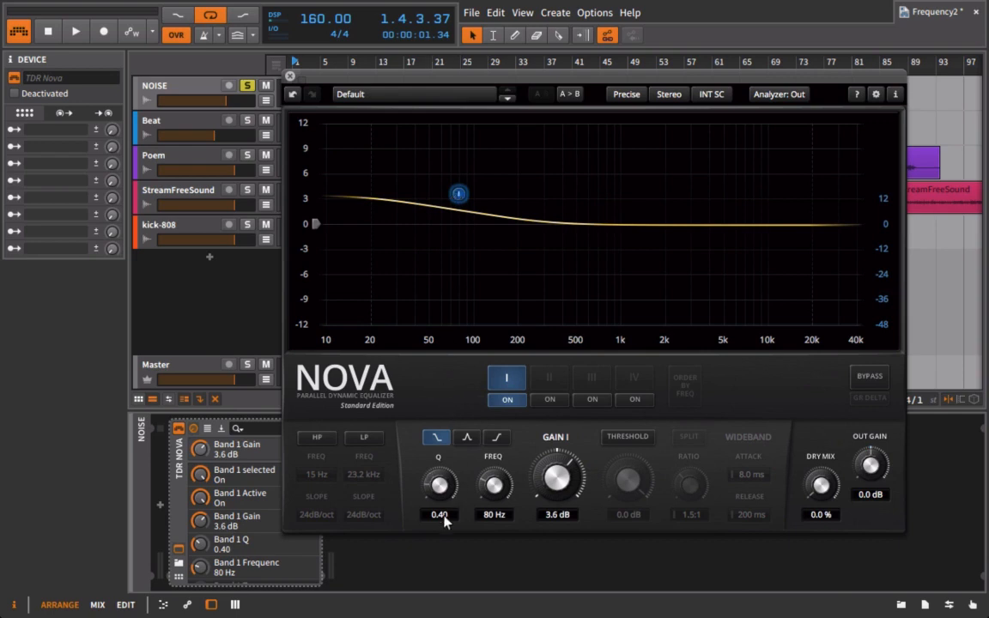
# Audition the shelf's Q from 0.30 to 1.60 and settle near 0.98, then move to the kick-808 track
pyautogui.moveTo(440, 478); pyautogui.dragTo(439, 470)
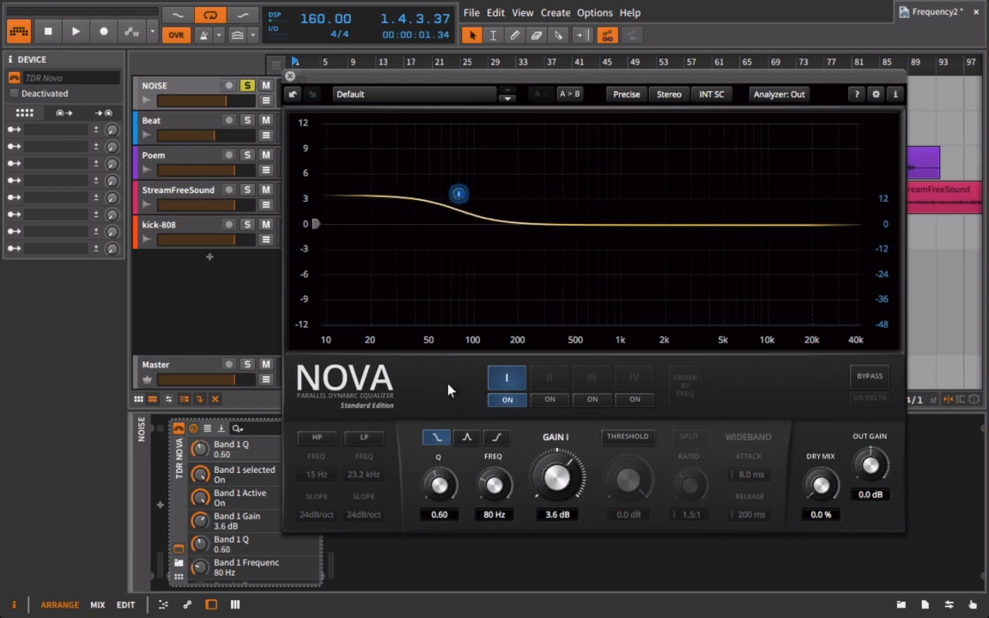
pyautogui.moveTo(437, 479); pyautogui.dragTo(437, 494)
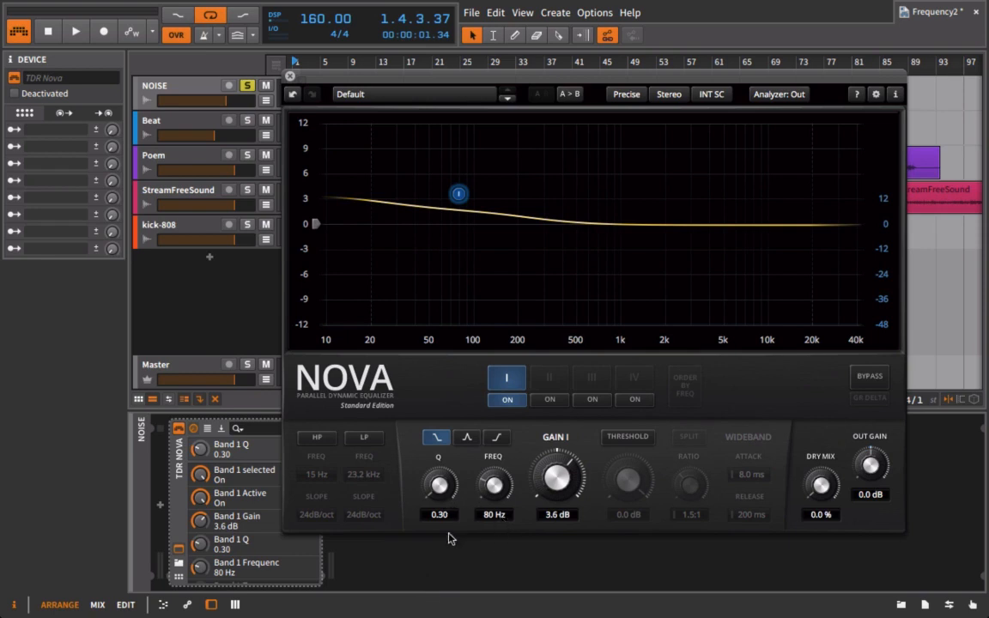
pyautogui.moveTo(441, 209)
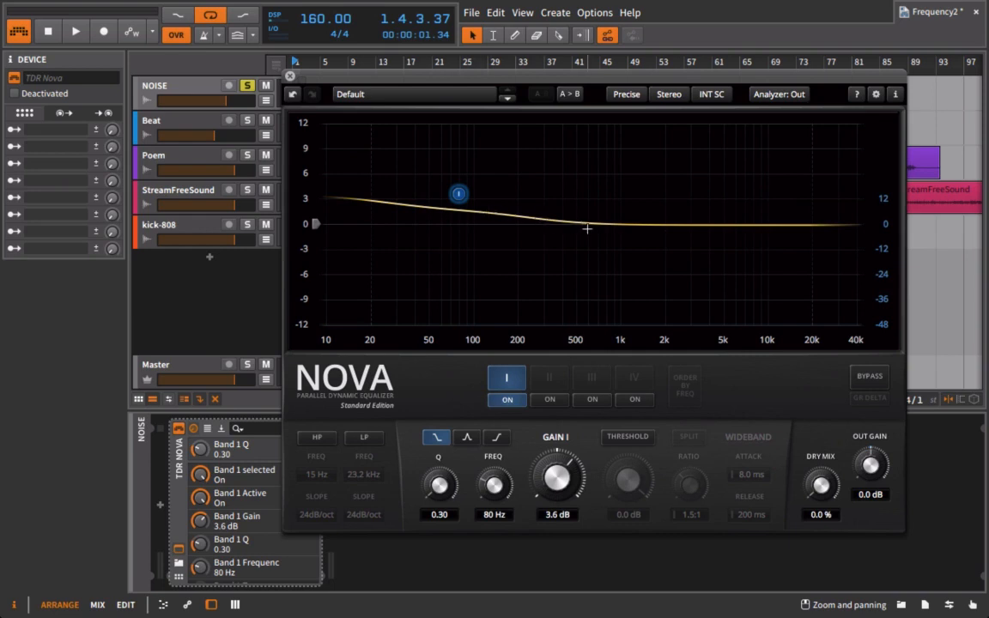
pyautogui.moveTo(573, 223)
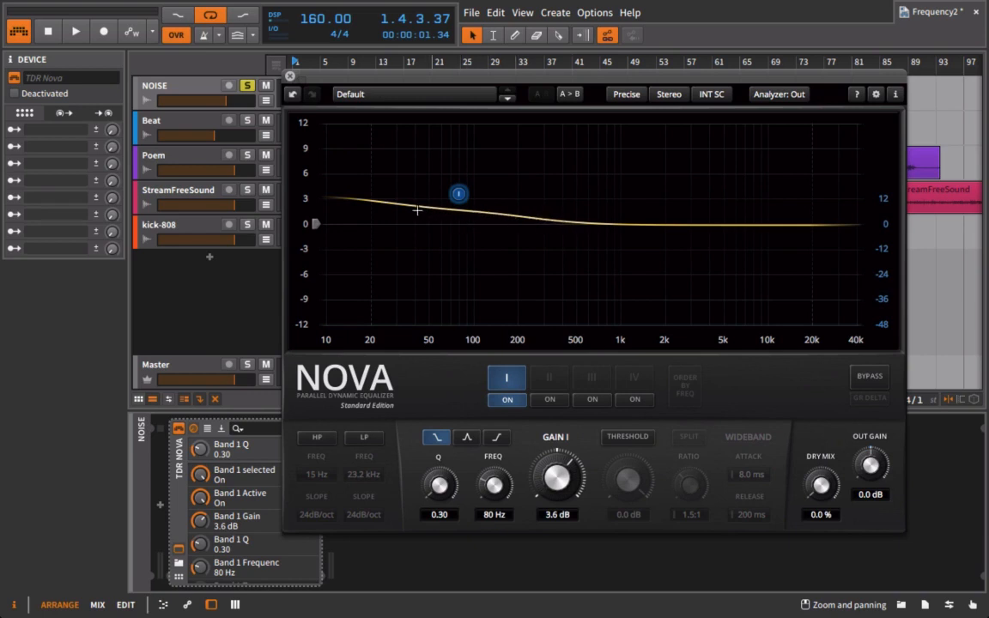
pyautogui.moveTo(343, 212)
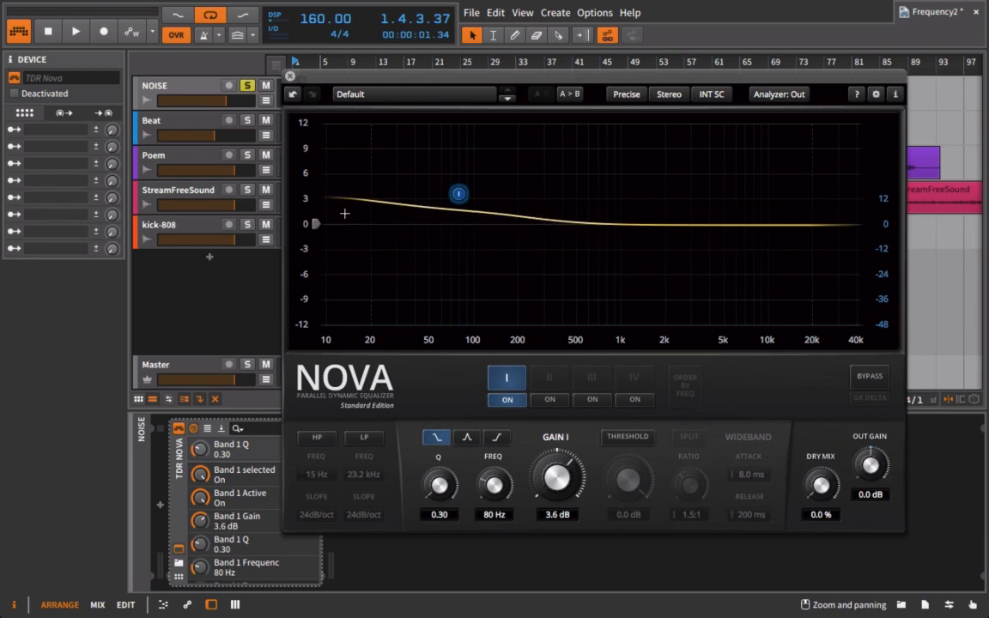
pyautogui.moveTo(439, 483); pyautogui.dragTo(440, 464)
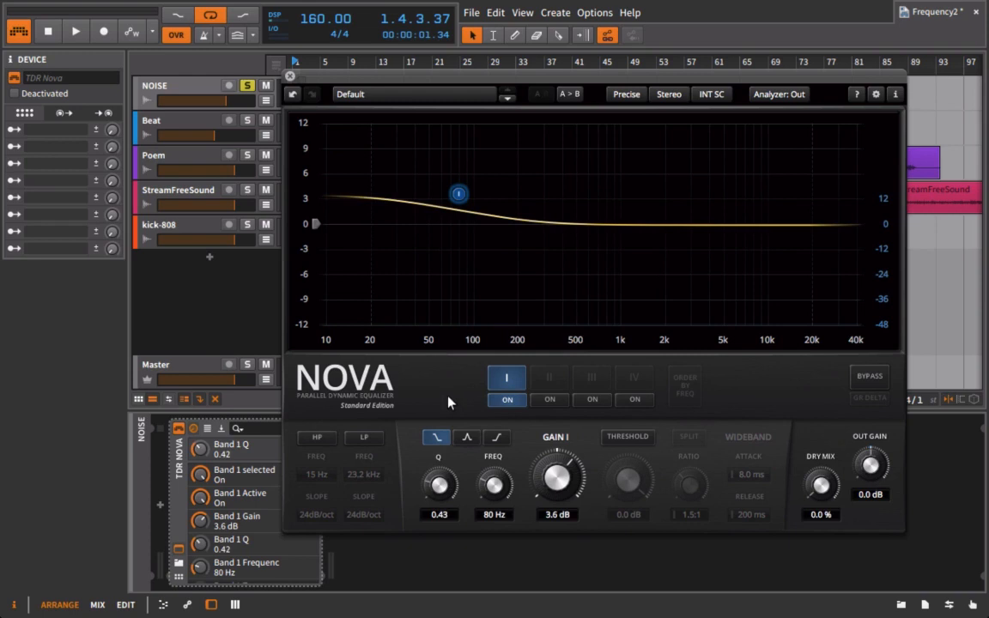
pyautogui.moveTo(438, 480); pyautogui.dragTo(438, 455)
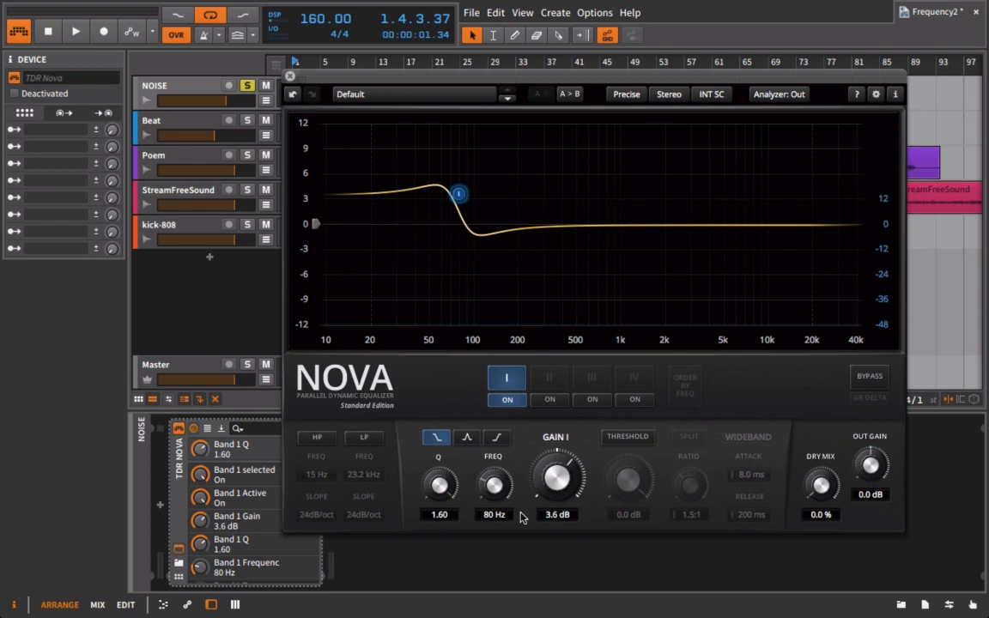
pyautogui.moveTo(472, 237)
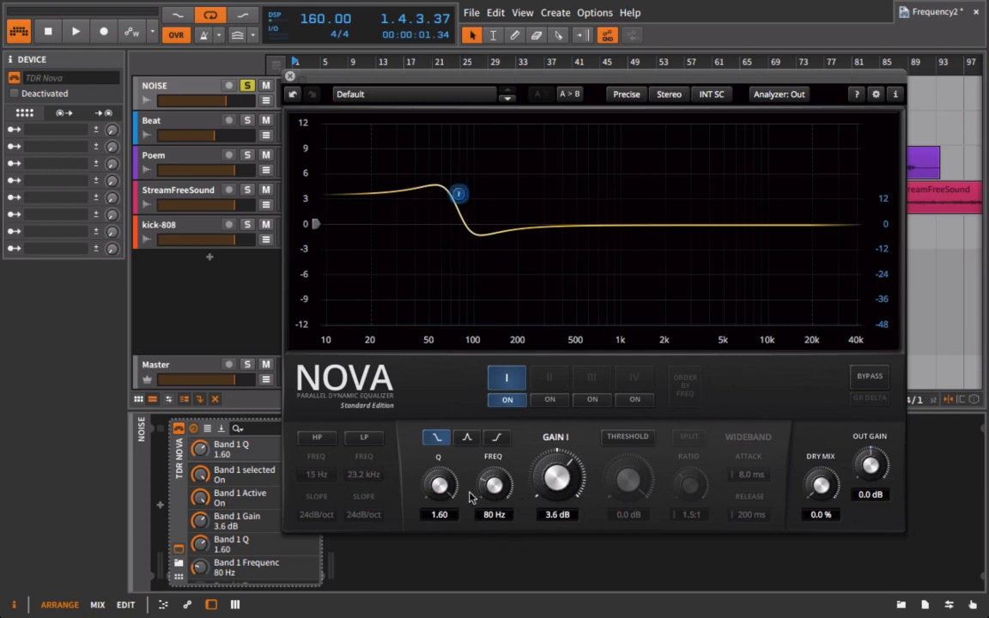
pyautogui.moveTo(384, 187)
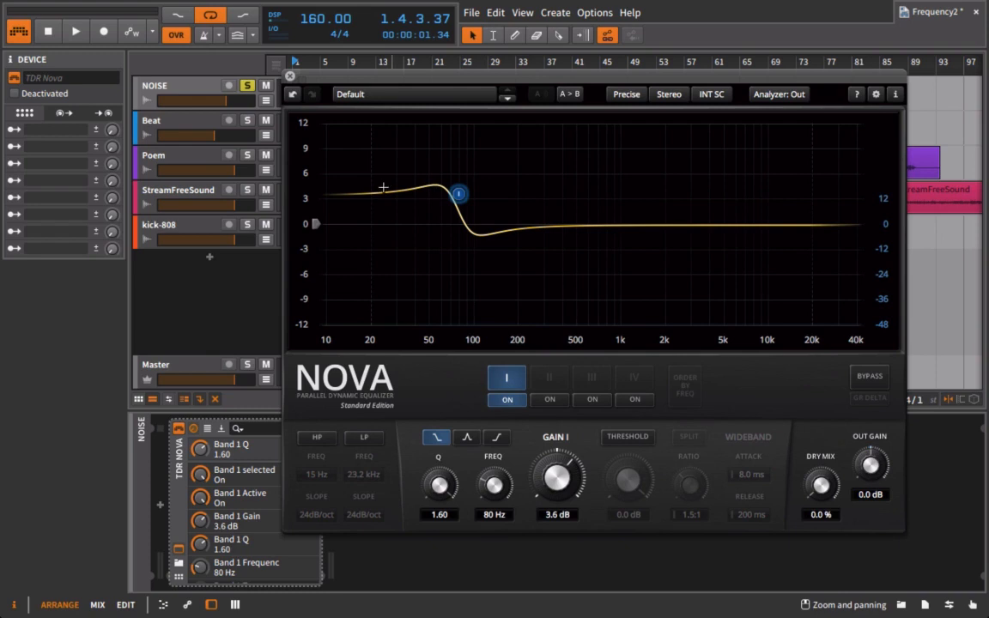
pyautogui.moveTo(382, 208)
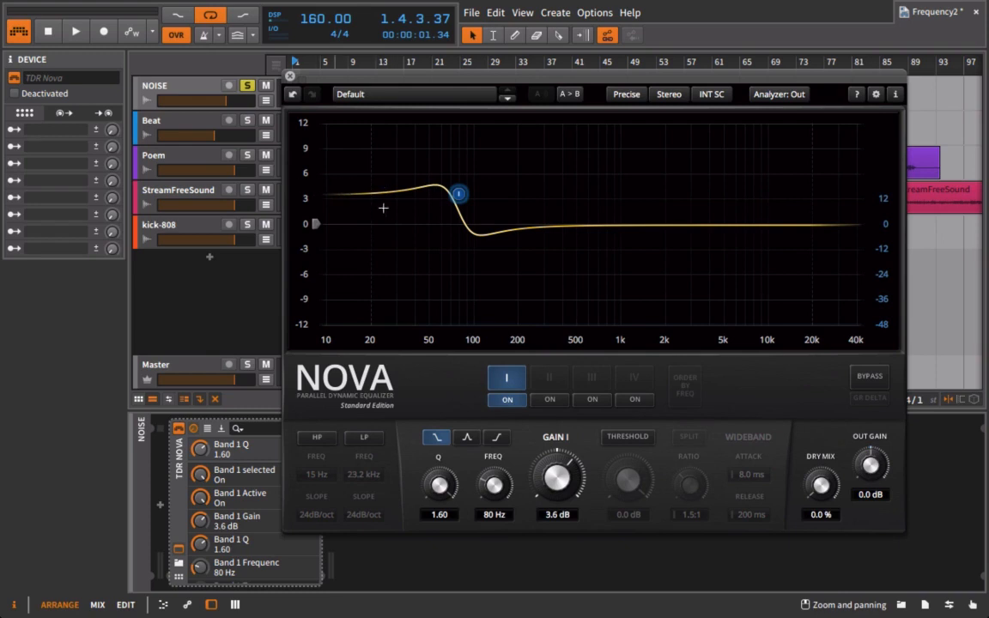
pyautogui.moveTo(573, 563)
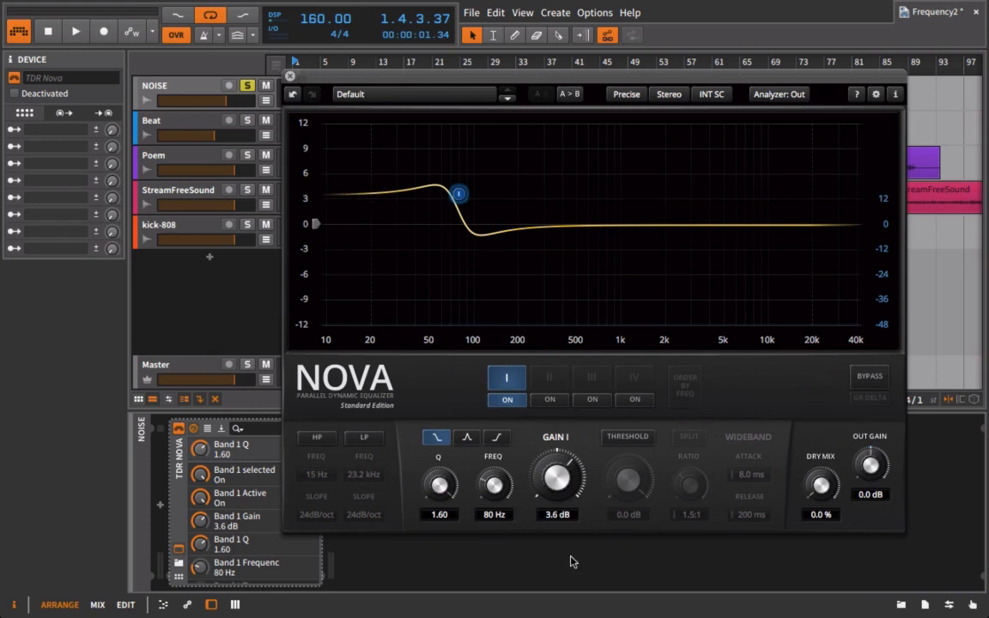
pyautogui.moveTo(455, 496)
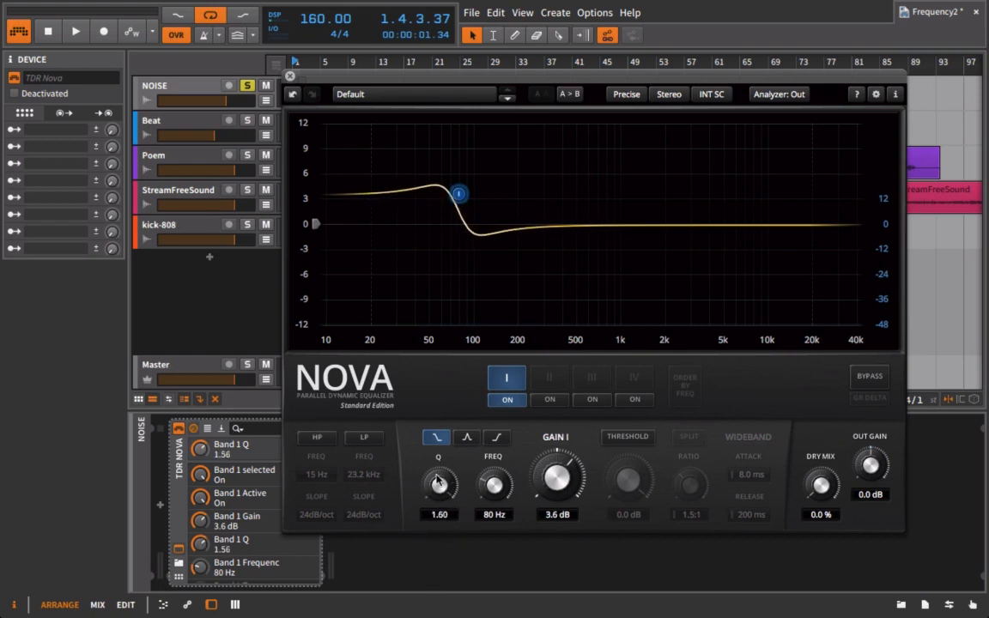
pyautogui.moveTo(440, 484); pyautogui.dragTo(439, 498)
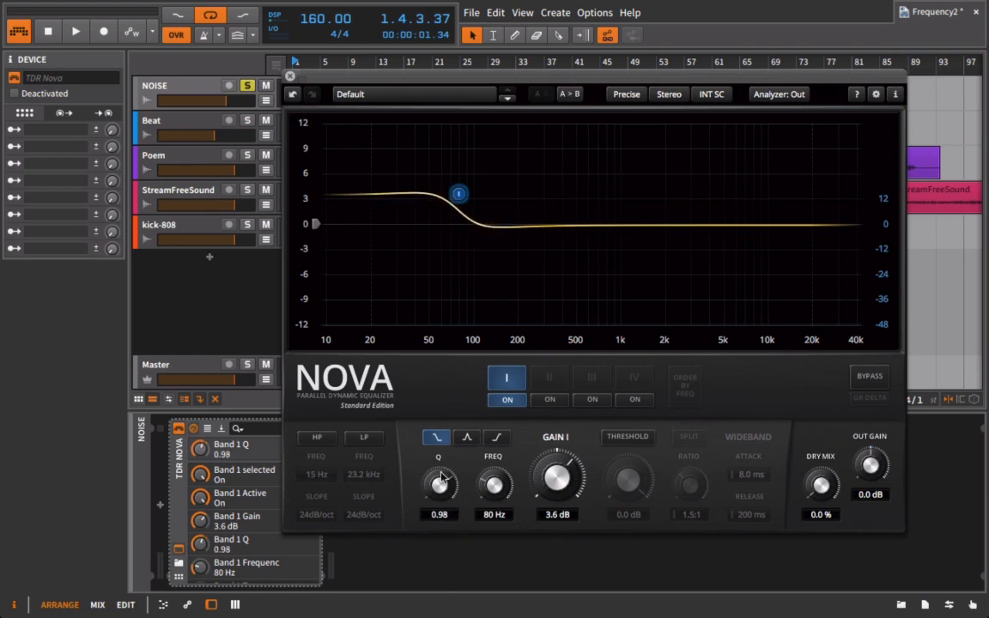
pyautogui.click(290, 76)
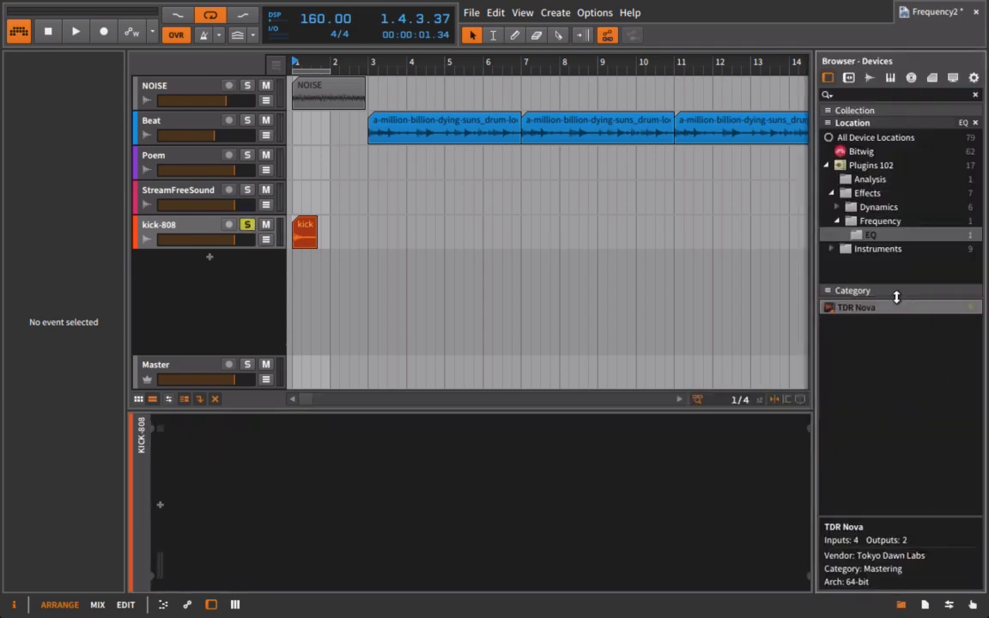
# Insert TDR Nova from the device browser onto the kick-808 track
pyautogui.doubleClick(855, 305)
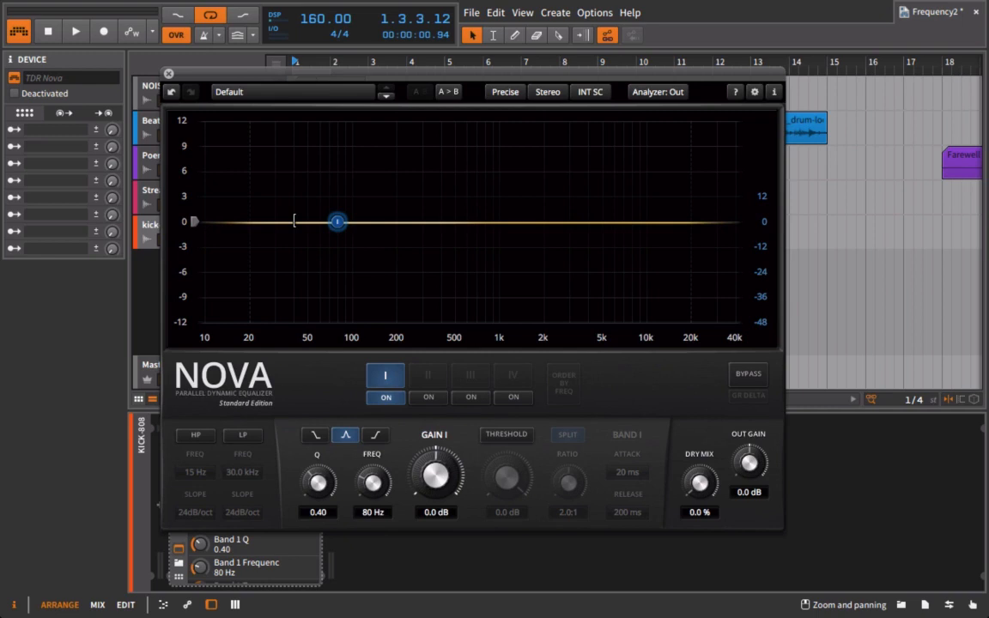
pyautogui.moveTo(381, 425)
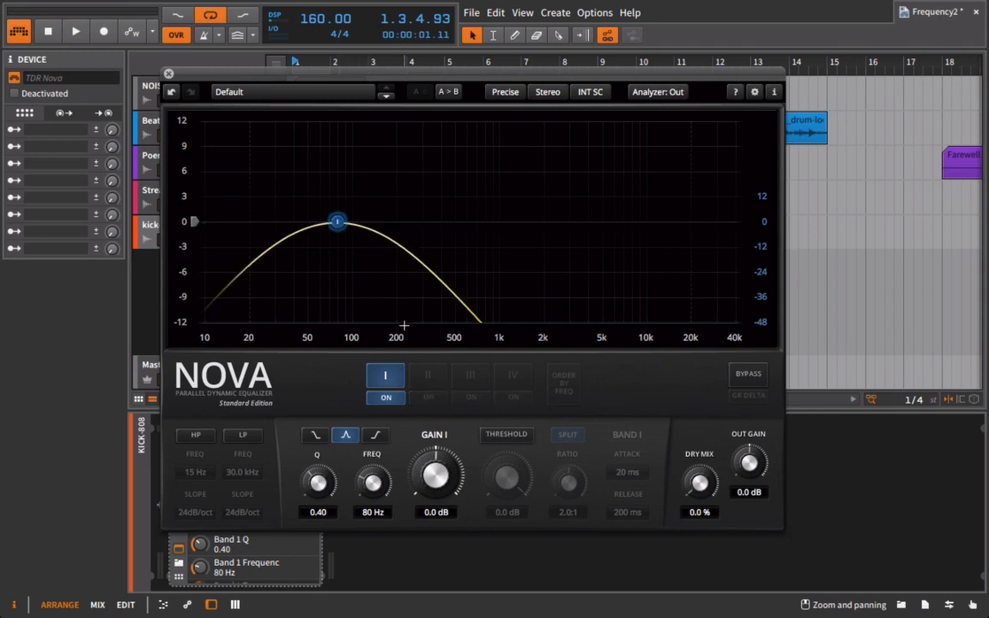
# While playing, set band I to a Q 1.46 bell at 49 Hz with +2.4 dB gain, then bypass Nova to compare
pyautogui.click(76, 31)
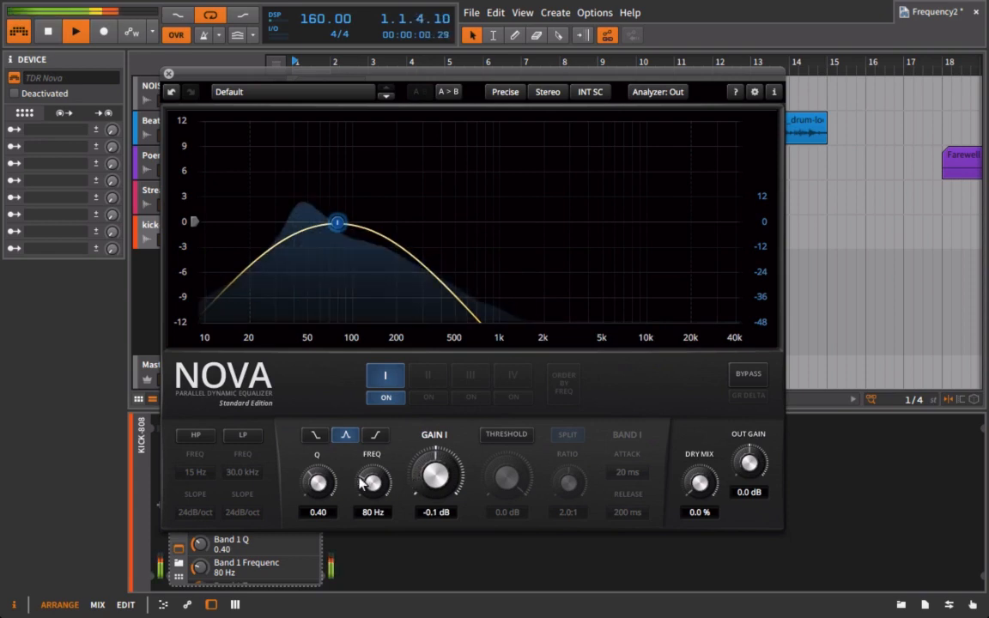
pyautogui.moveTo(337, 223); pyautogui.dragTo(309, 224)
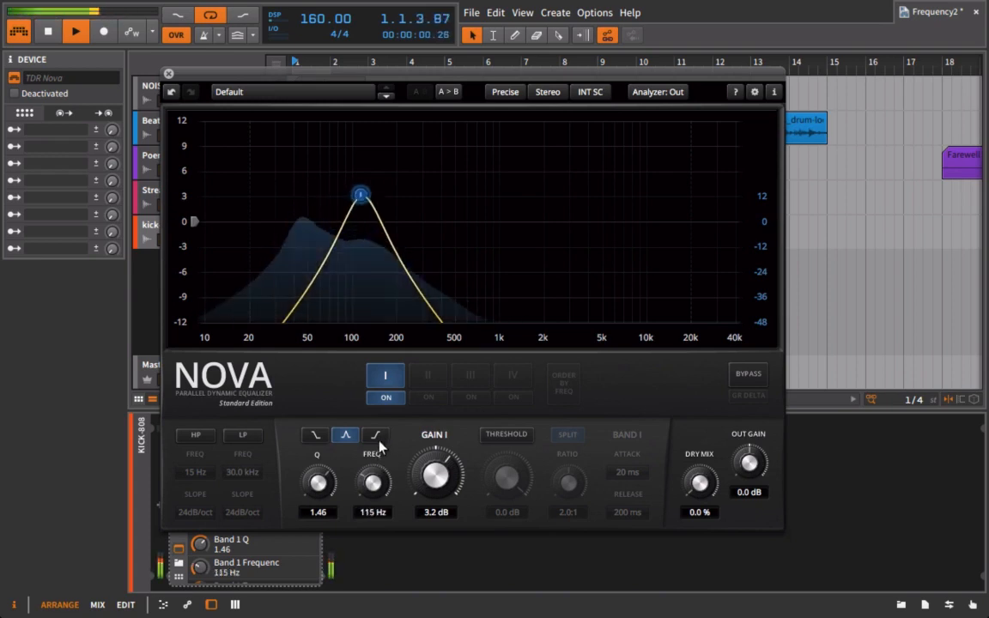
pyautogui.moveTo(371, 480); pyautogui.dragTo(371, 494)
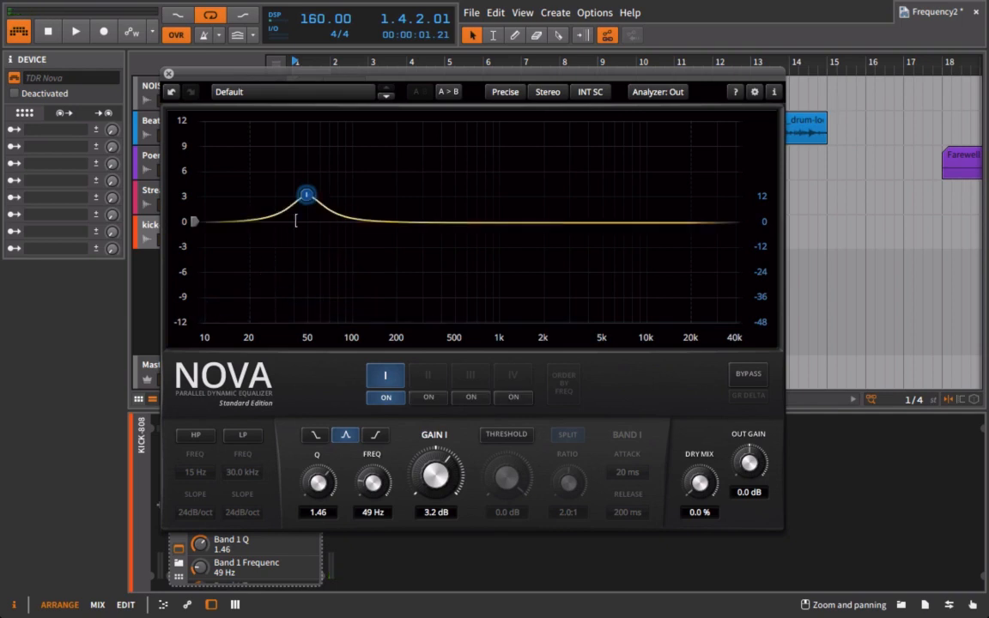
pyautogui.click(385, 396)
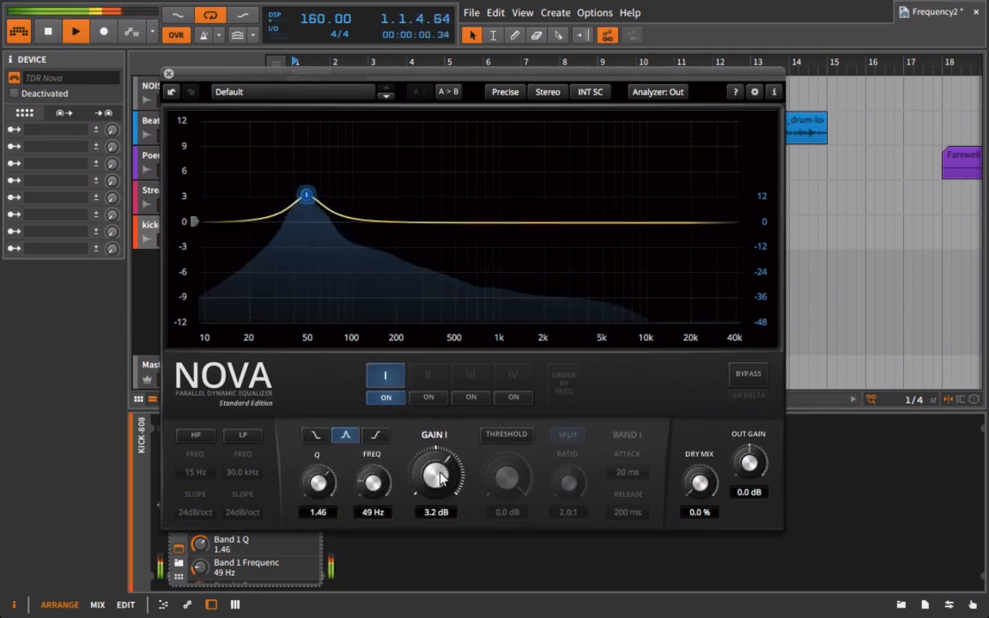
pyautogui.moveTo(436, 480); pyautogui.dragTo(440, 489)
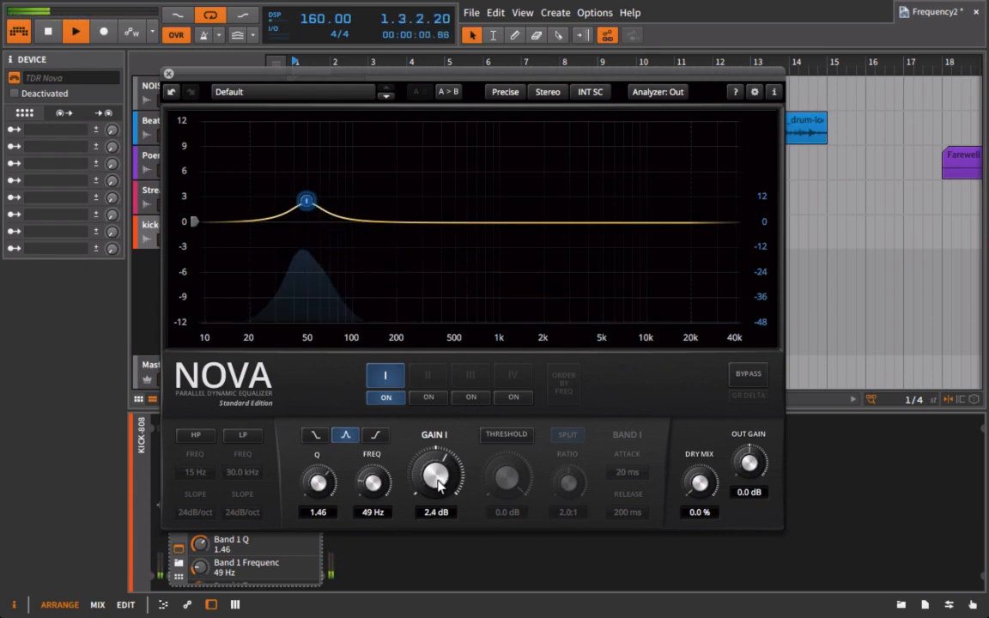
pyautogui.click(749, 374)
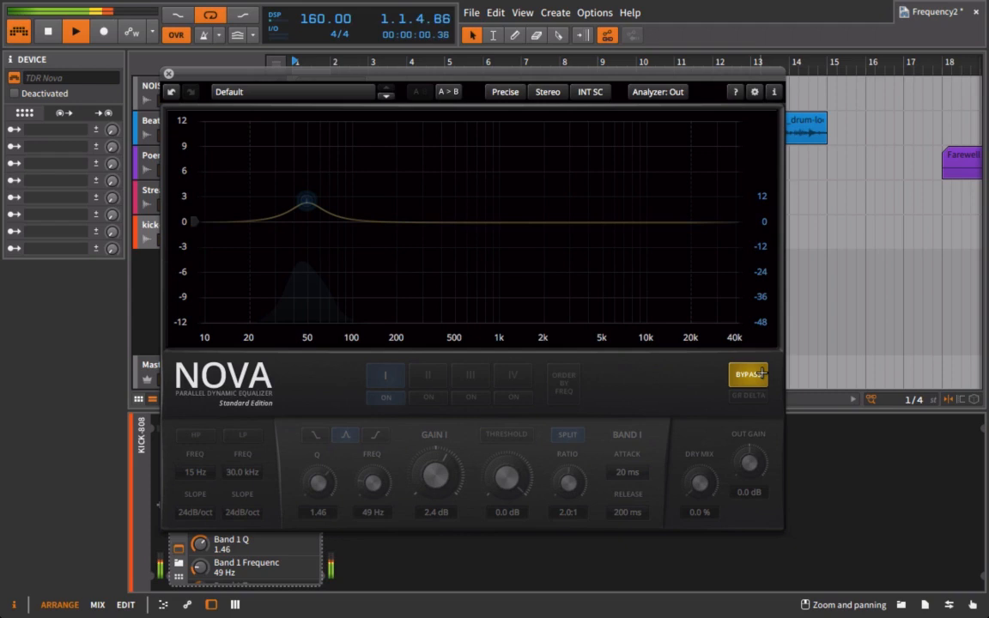
# Re-enable Nova and turn band I into a 3 dB bell cut at 80 Hz with Q 1.46
pyautogui.click(748, 374)
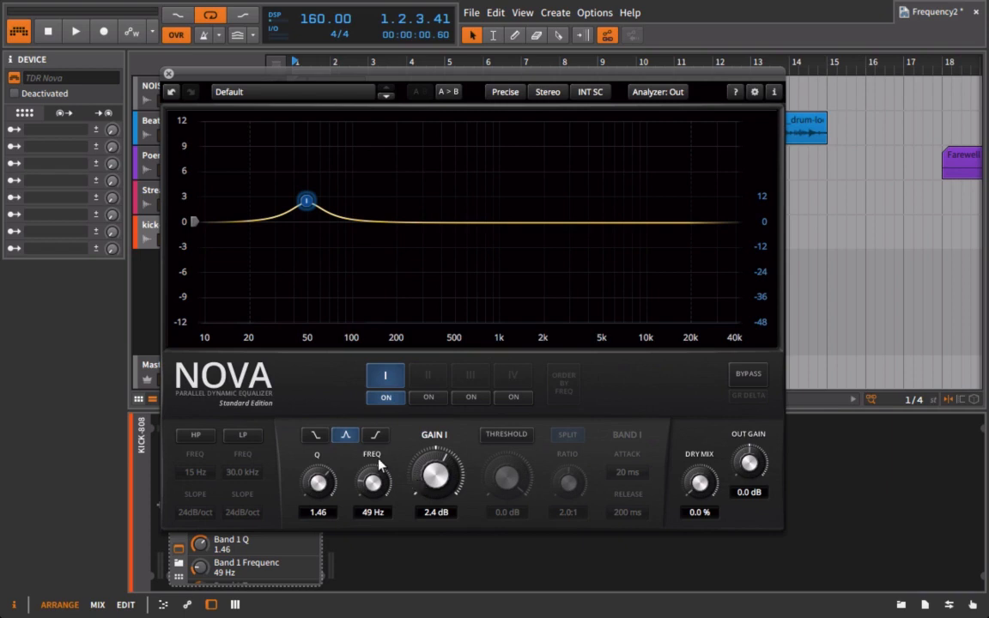
pyautogui.moveTo(371, 480); pyautogui.dragTo(371, 466)
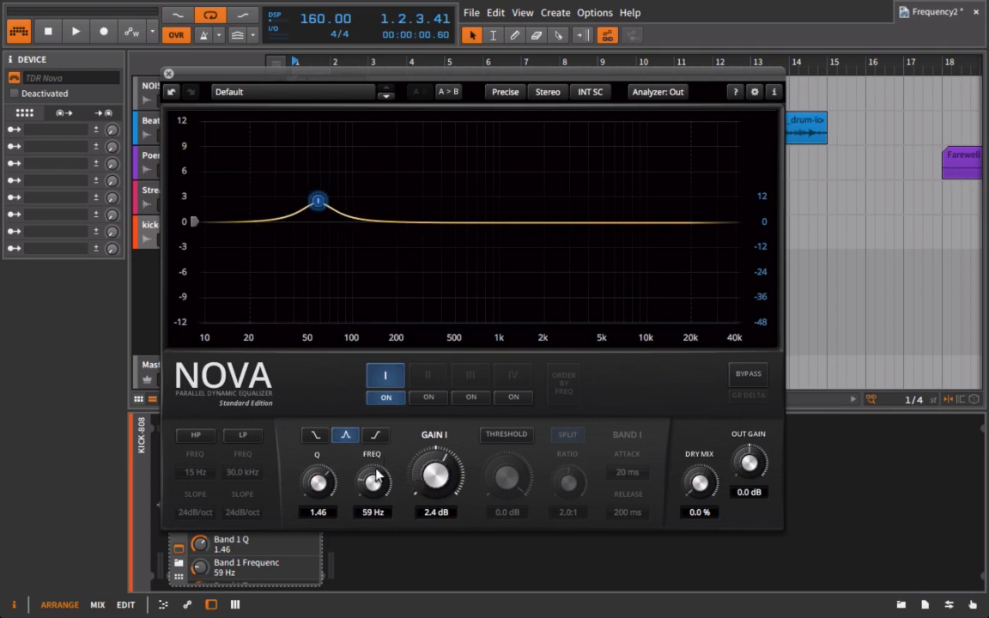
pyautogui.moveTo(371, 480); pyautogui.dragTo(370, 467)
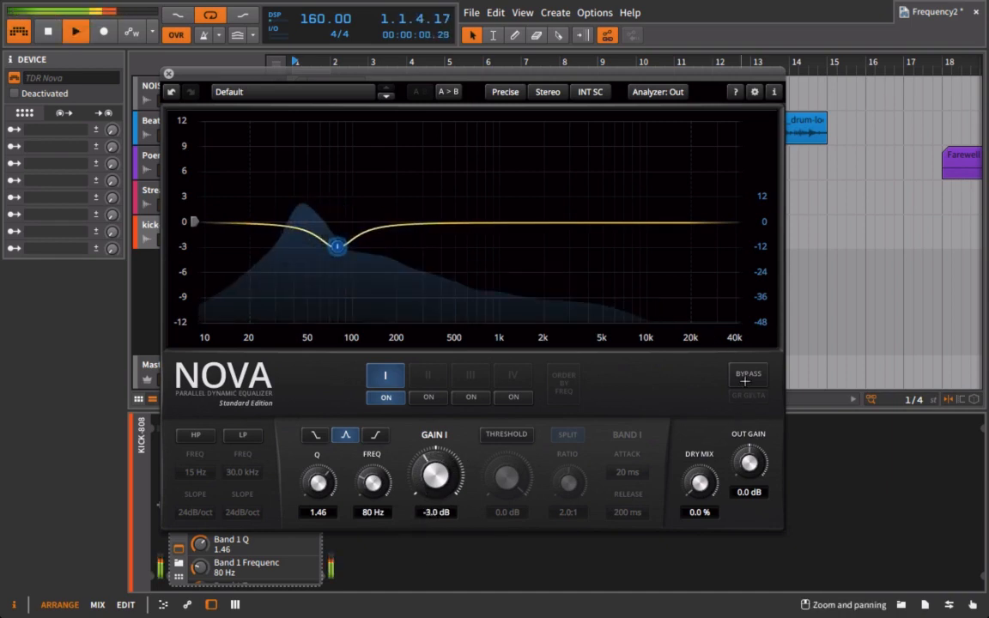
pyautogui.click(748, 374)
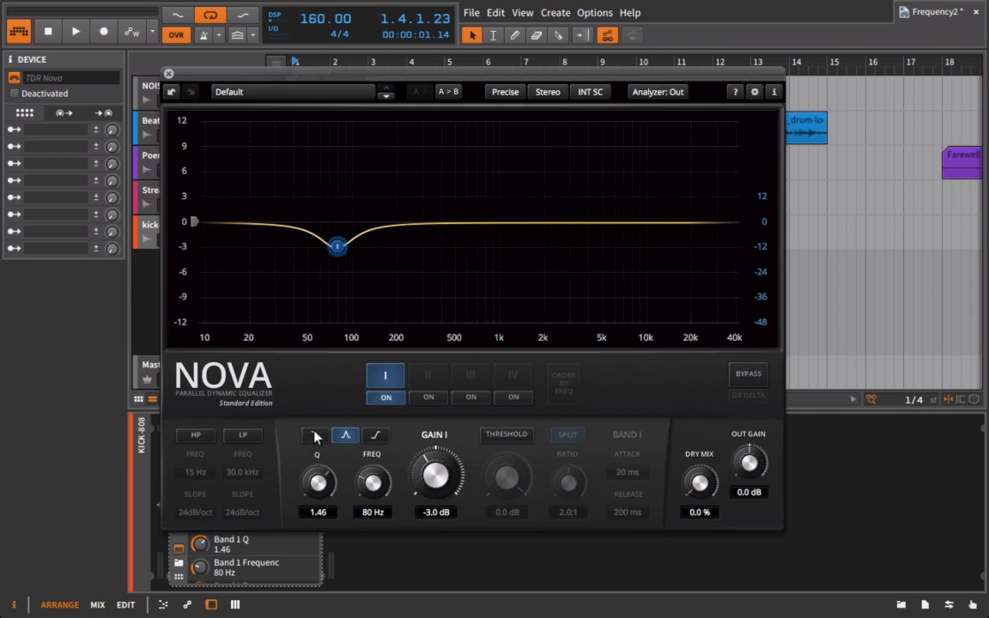
# Make band I a low shelf with Q 1.51, +3.1 dB gain at 61 Hz and leave the plugin
pyautogui.click(316, 435)
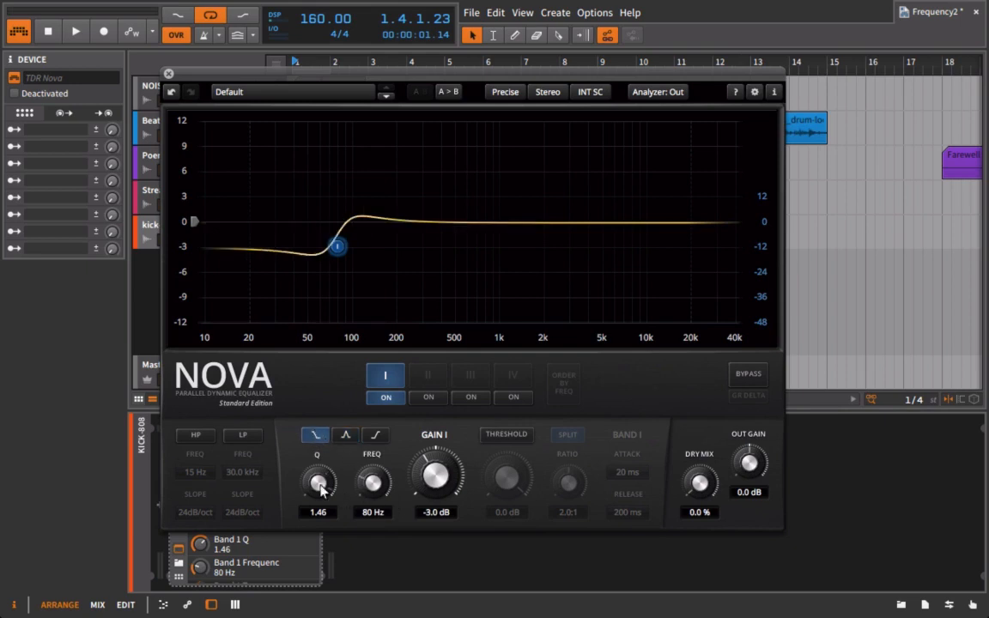
pyautogui.moveTo(317, 481); pyautogui.dragTo(318, 477)
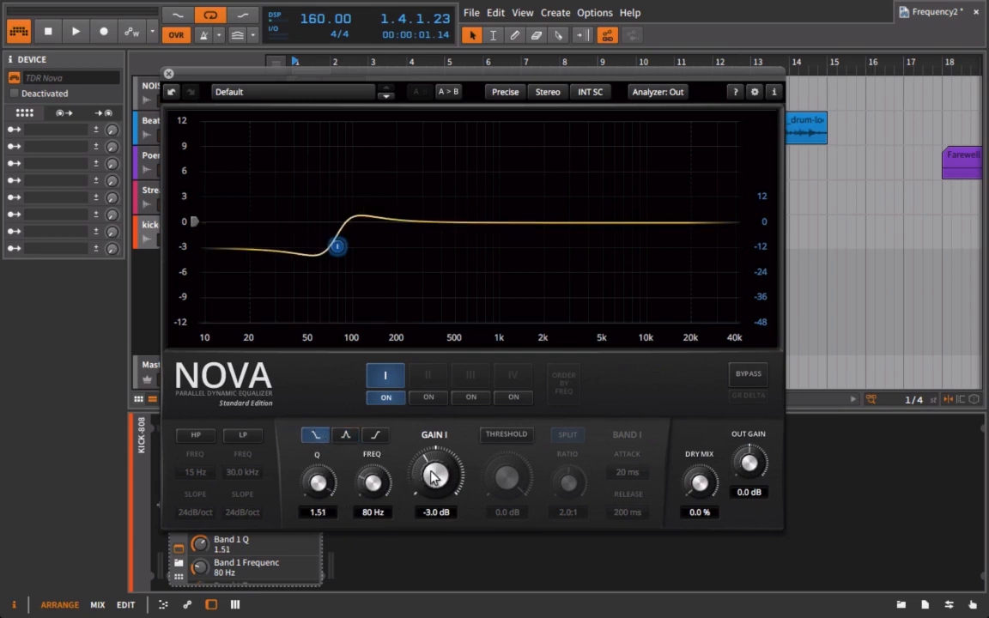
pyautogui.moveTo(434, 477); pyautogui.dragTo(438, 464)
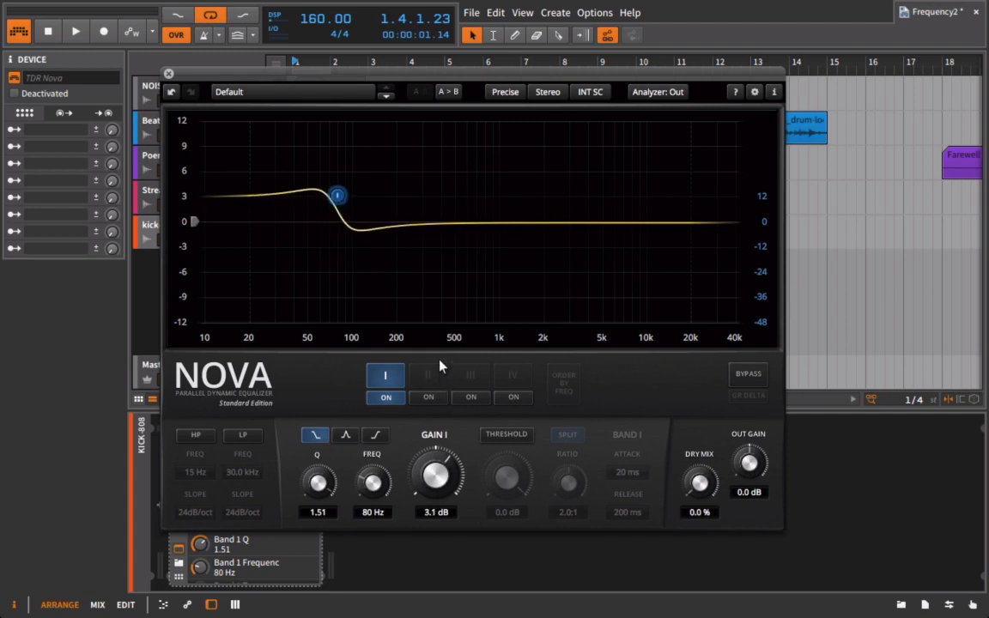
pyautogui.moveTo(370, 480); pyautogui.dragTo(370, 495)
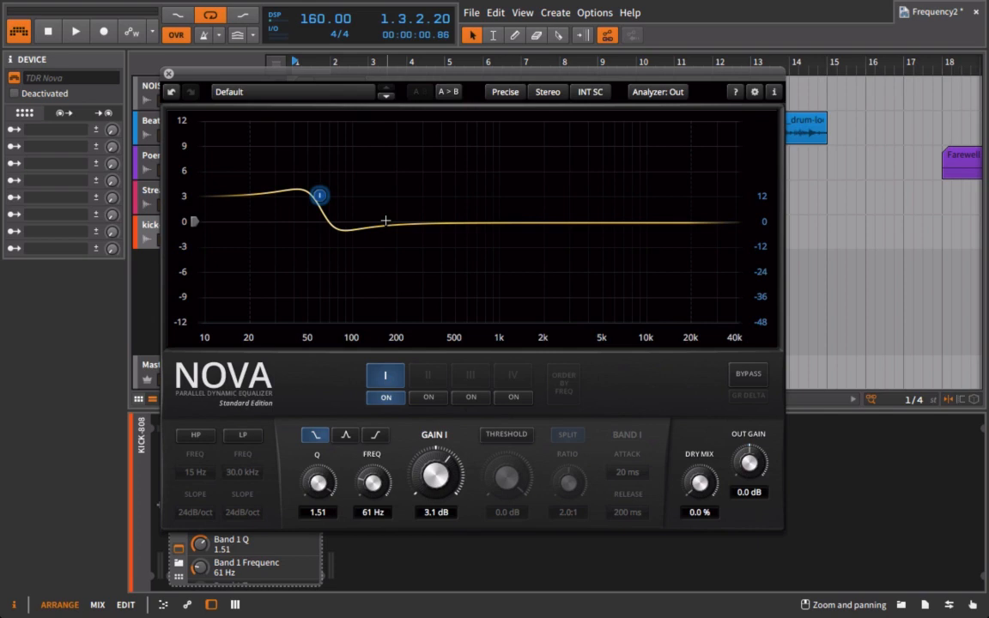
pyautogui.moveTo(371, 272)
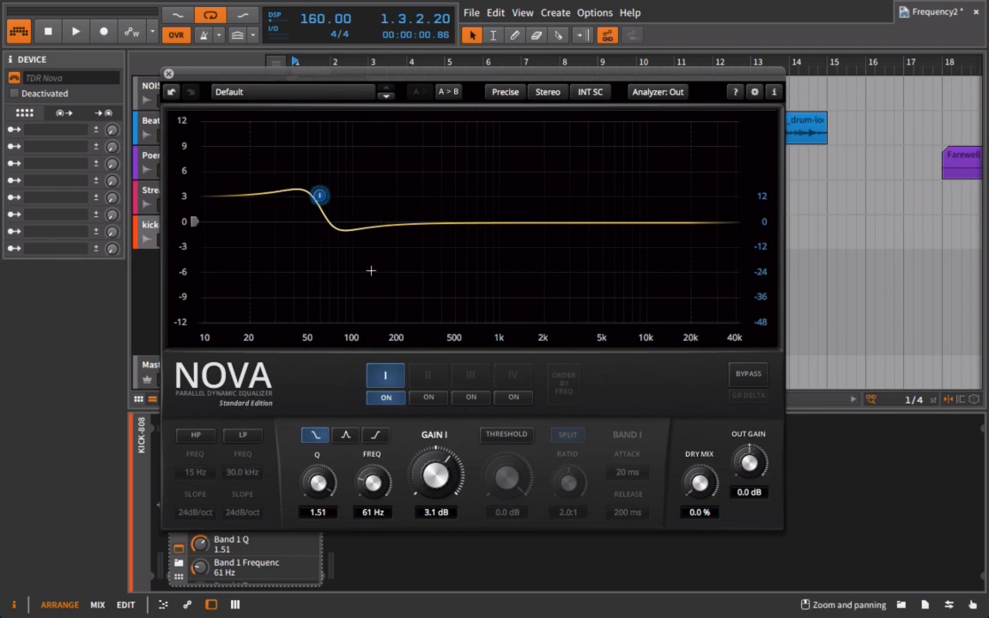
pyautogui.moveTo(312, 280)
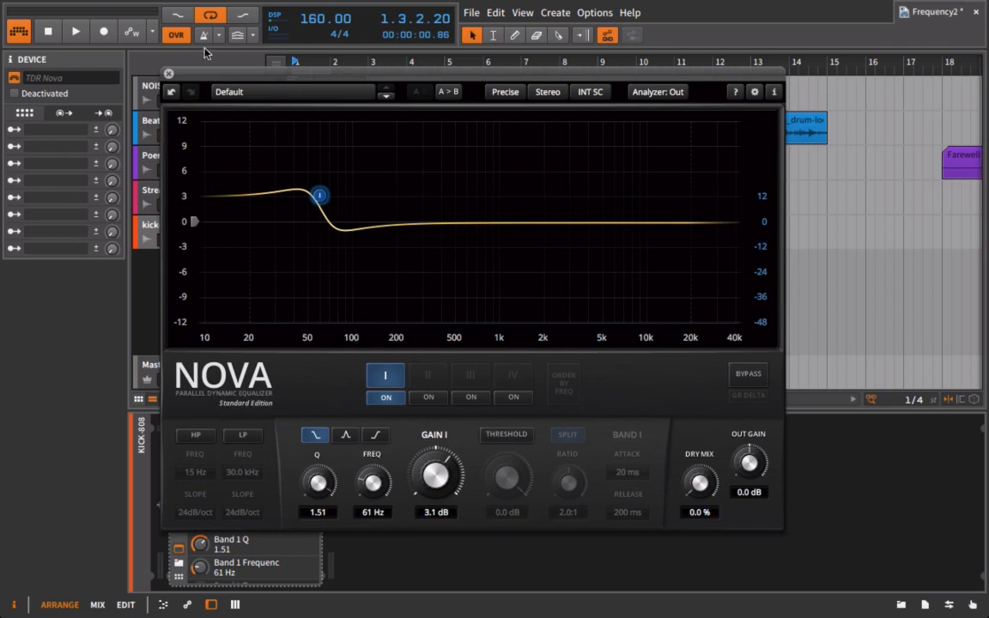
pyautogui.moveTo(158, 82)
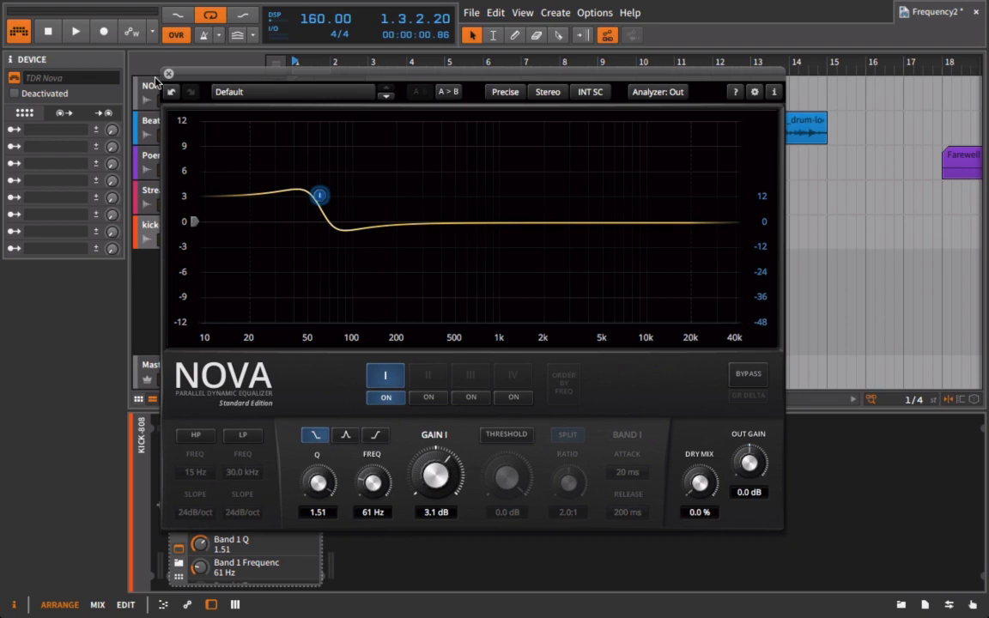
pyautogui.moveTo(230, 130)
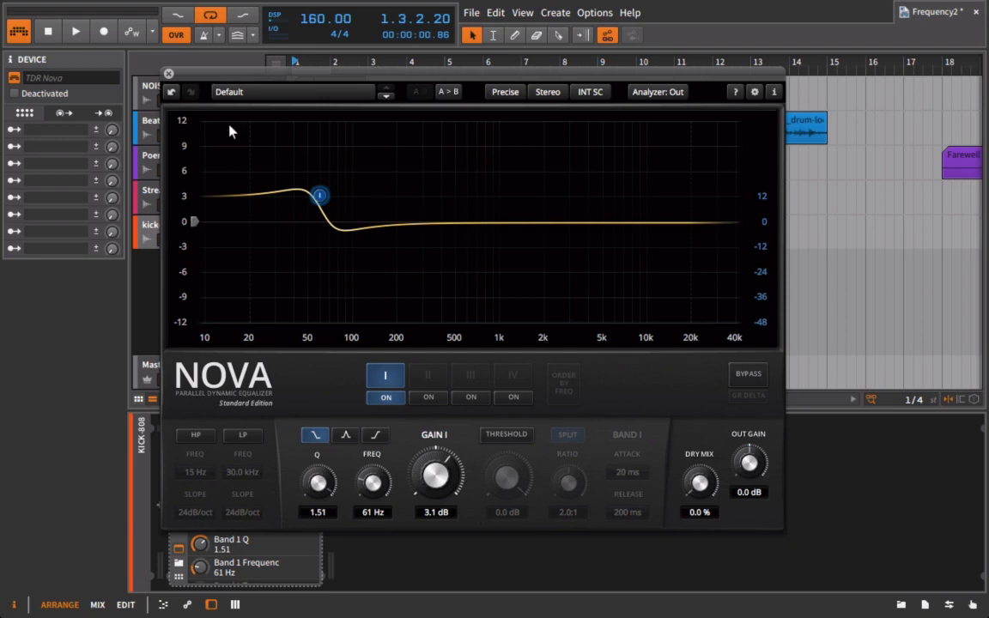
pyautogui.moveTo(320, 196)
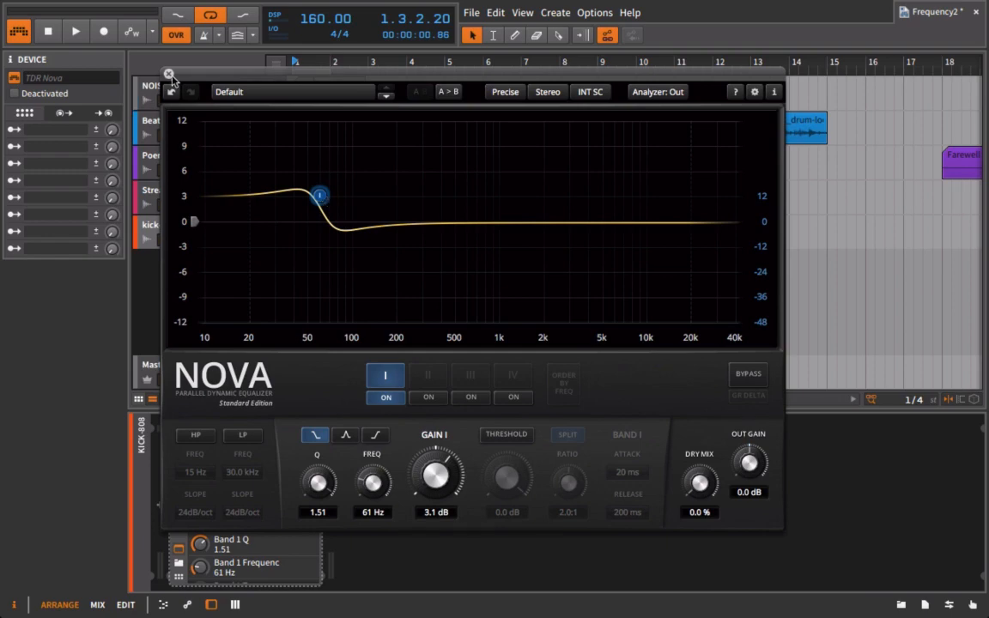
pyautogui.click(169, 76)
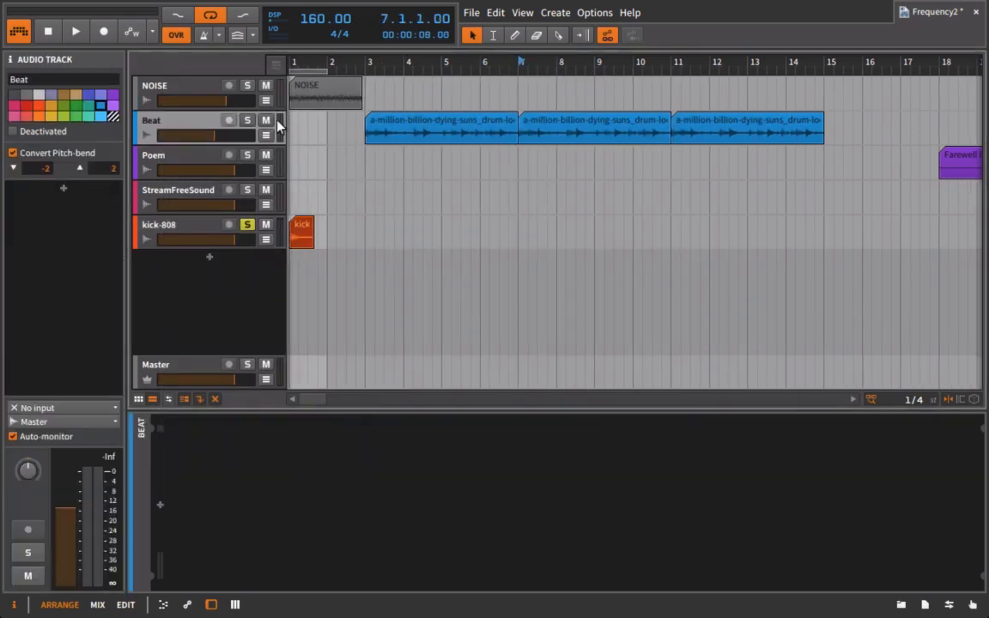
# Select the Beat track so its TDR Nova window shows band I at 1.2 dB near 86 Hz
pyautogui.click(247, 120)
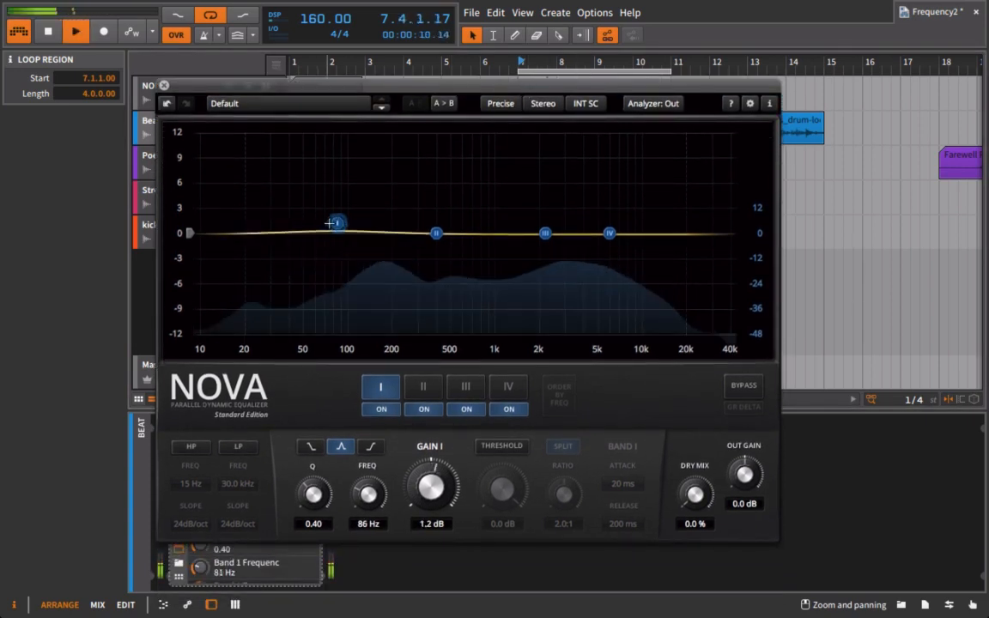
# Push band I up to about a 10.4 dB low boost near 84 Hz
pyautogui.moveTo(334, 223); pyautogui.dragTo(335, 192)
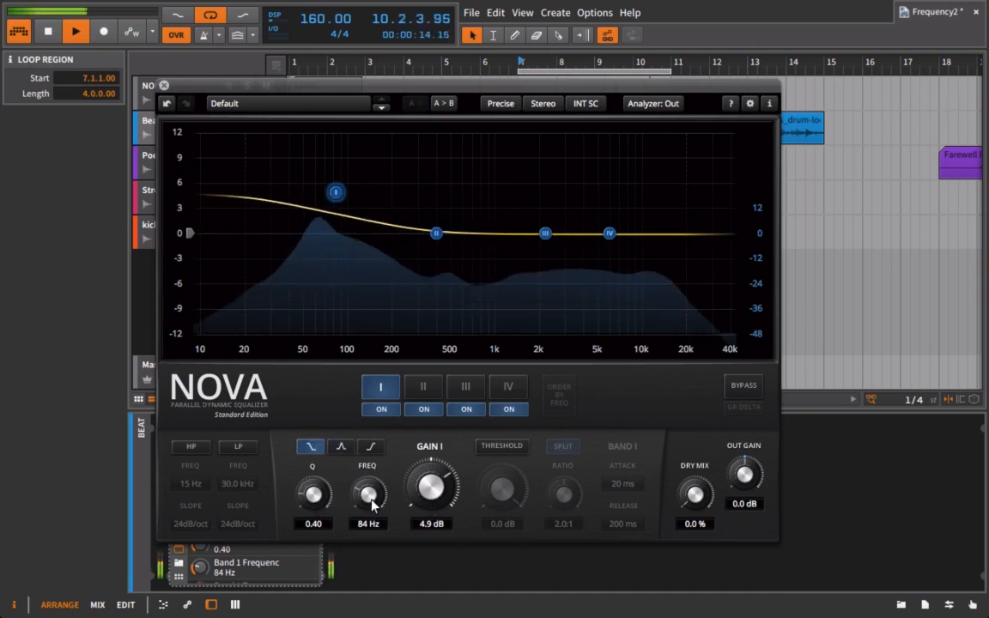
pyautogui.moveTo(313, 495); pyautogui.dragTo(313, 463)
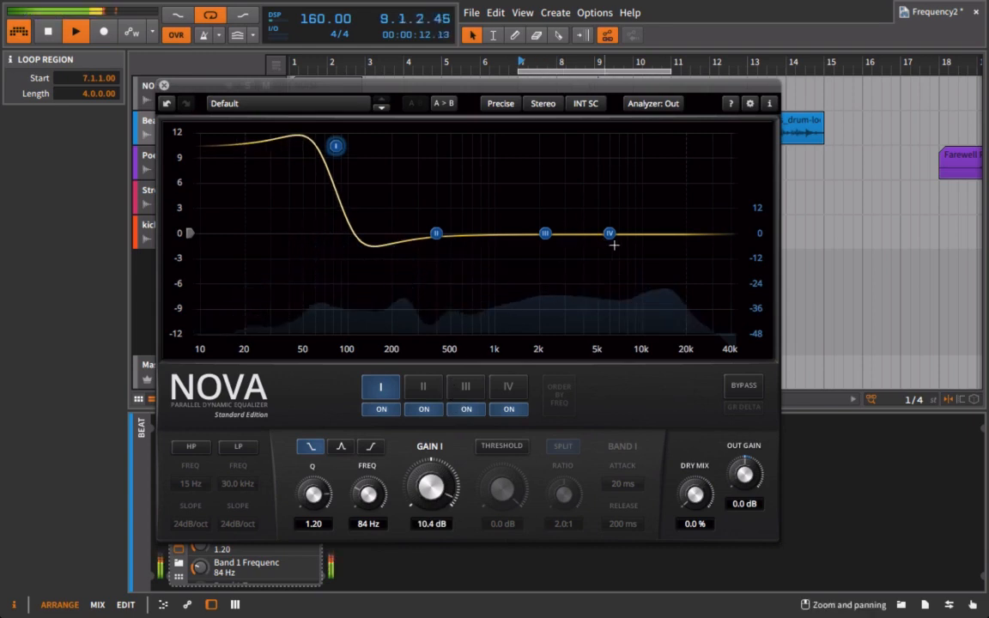
# Shape band III into a 6.8 dB bell at 630 Hz with Q 1.39, then bypass Nova for comparison
pyautogui.moveTo(608, 234); pyautogui.dragTo(615, 307)
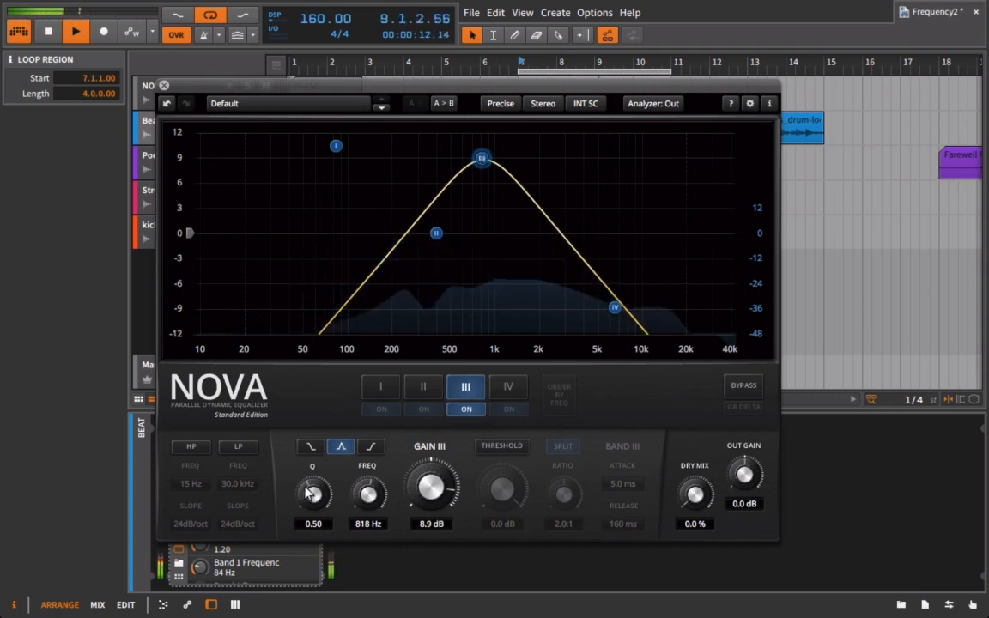
pyautogui.moveTo(313, 491); pyautogui.dragTo(312, 463)
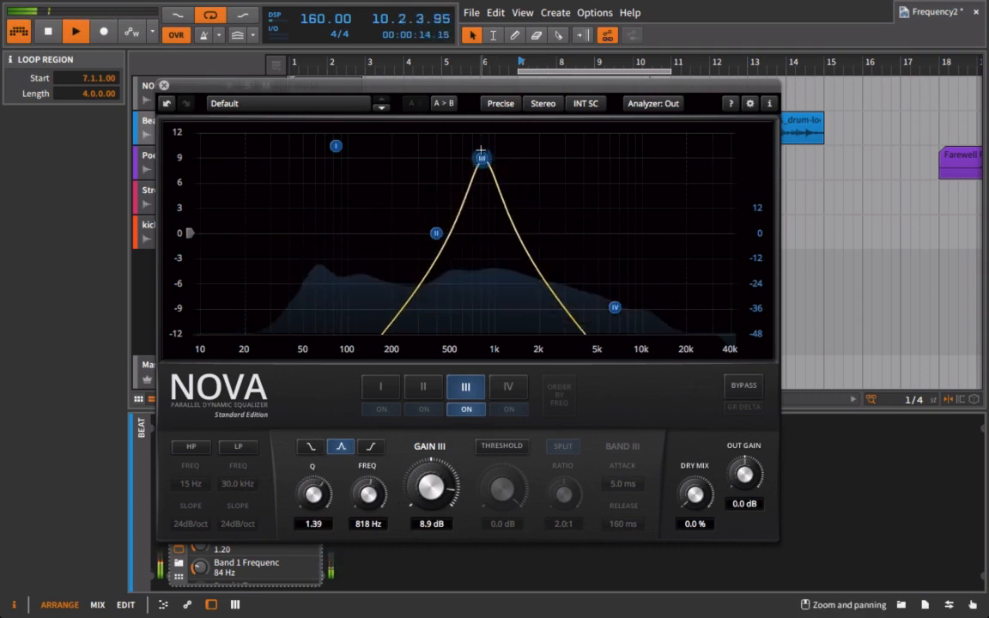
pyautogui.moveTo(480, 156); pyautogui.dragTo(524, 158)
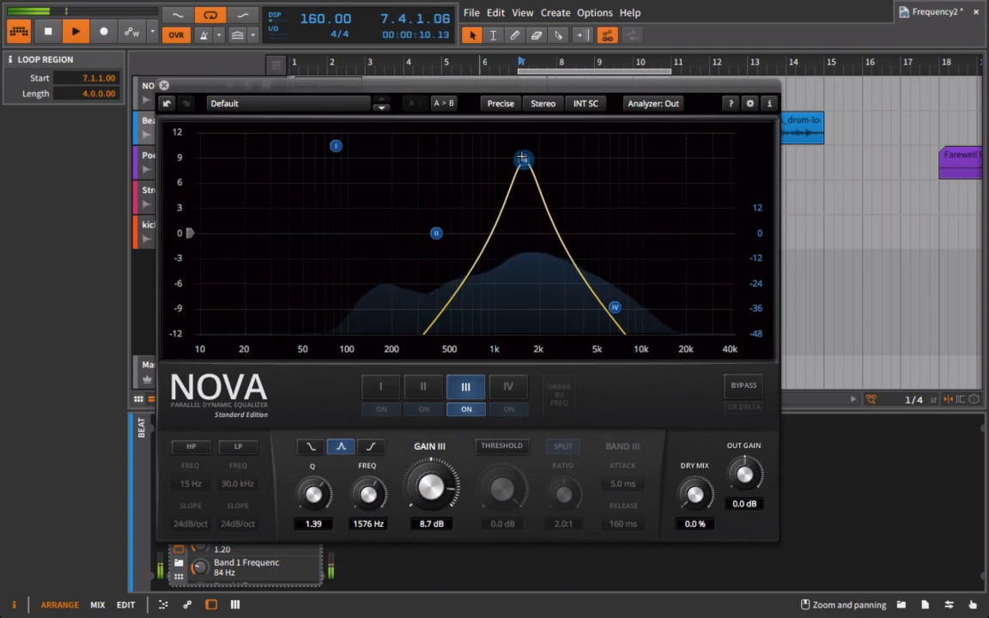
pyautogui.moveTo(523, 158); pyautogui.dragTo(453, 158)
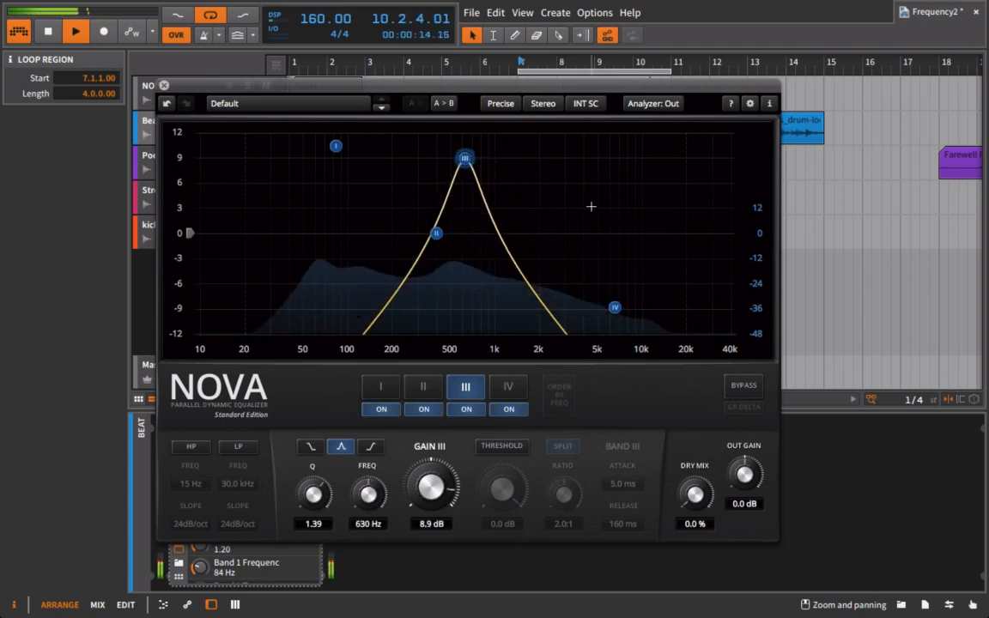
pyautogui.moveTo(431, 488); pyautogui.dragTo(436, 494)
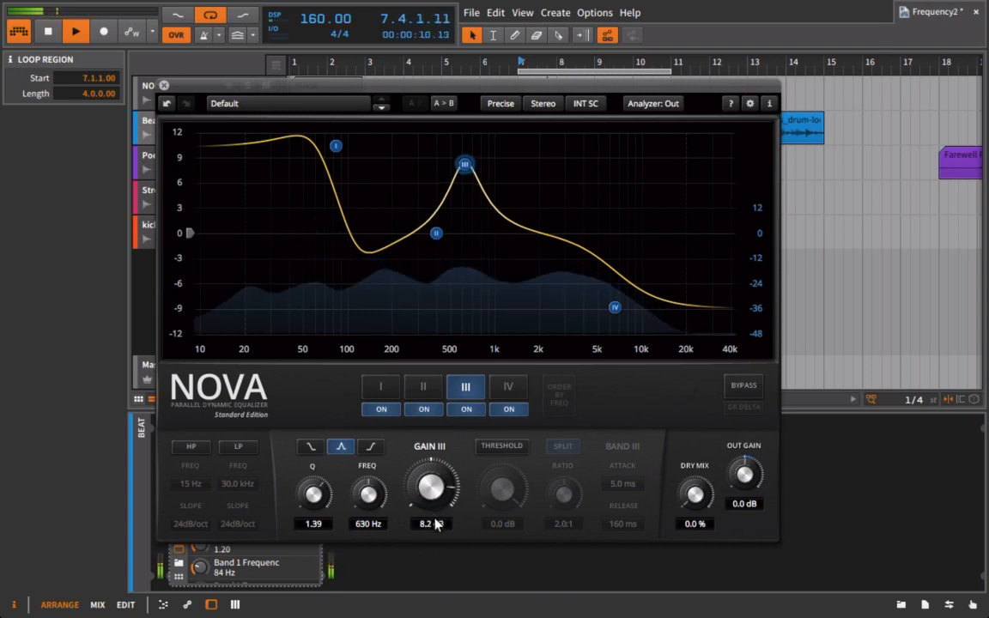
pyautogui.moveTo(429, 481); pyautogui.dragTo(429, 494)
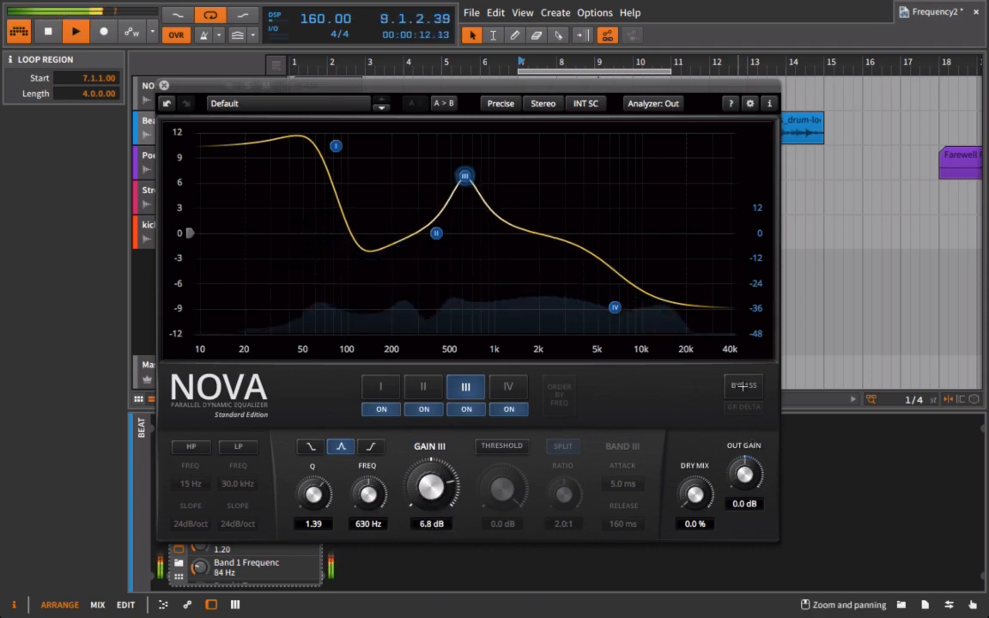
pyautogui.click(742, 384)
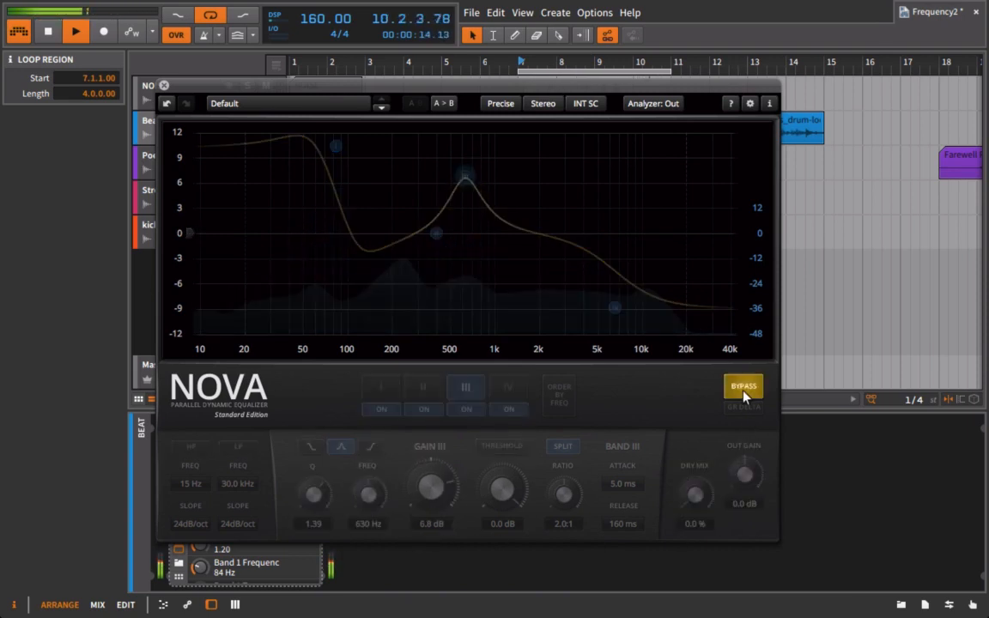
# Un-bypass Nova and give the 35 Hz high-pass a 72 dB/oct slope
pyautogui.click(742, 384)
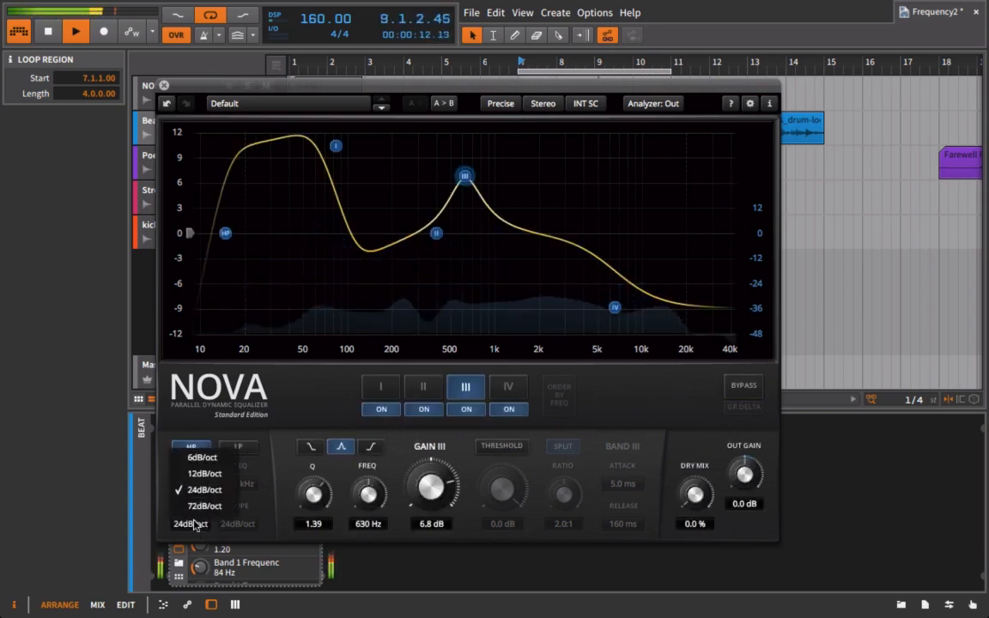
pyautogui.click(203, 504)
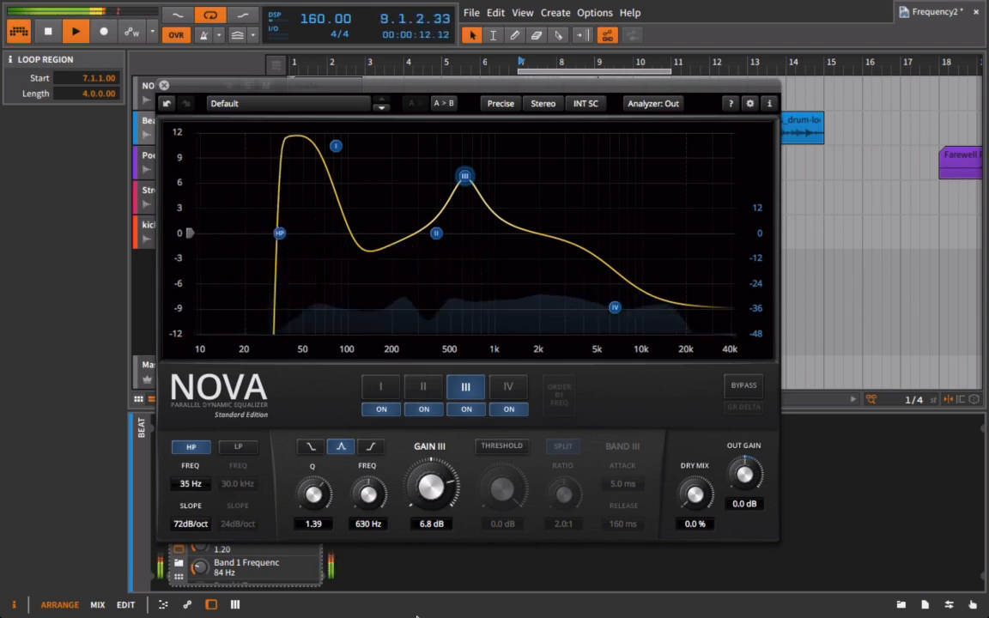
pyautogui.click(652, 103)
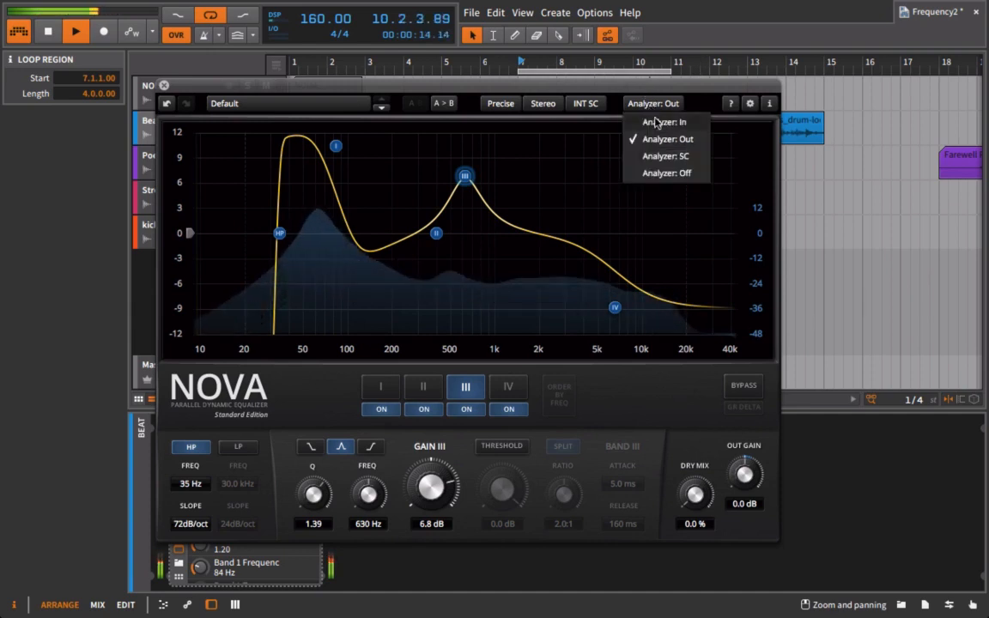
# Check the analyzer on the input signal, return it to Out, and enable the 24 dB/oct low-pass at 30 kHz
pyautogui.click(668, 120)
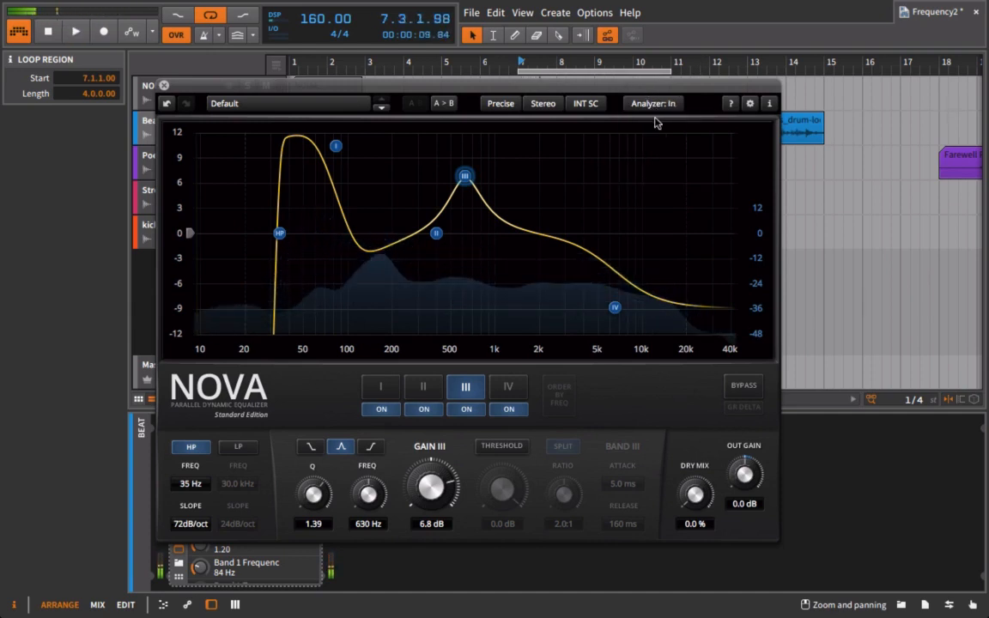
pyautogui.click(653, 103)
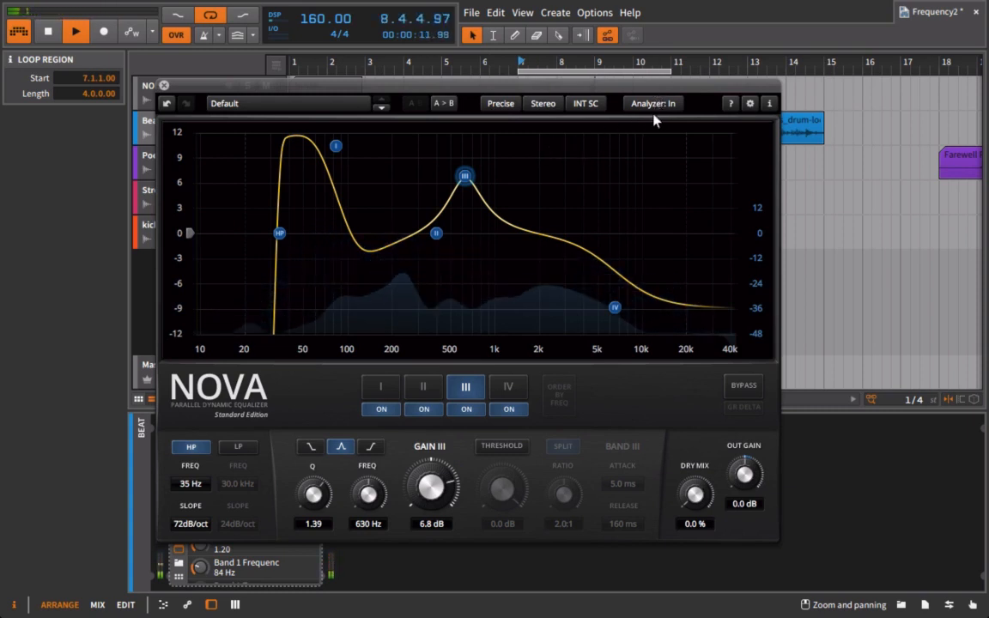
pyautogui.click(652, 103)
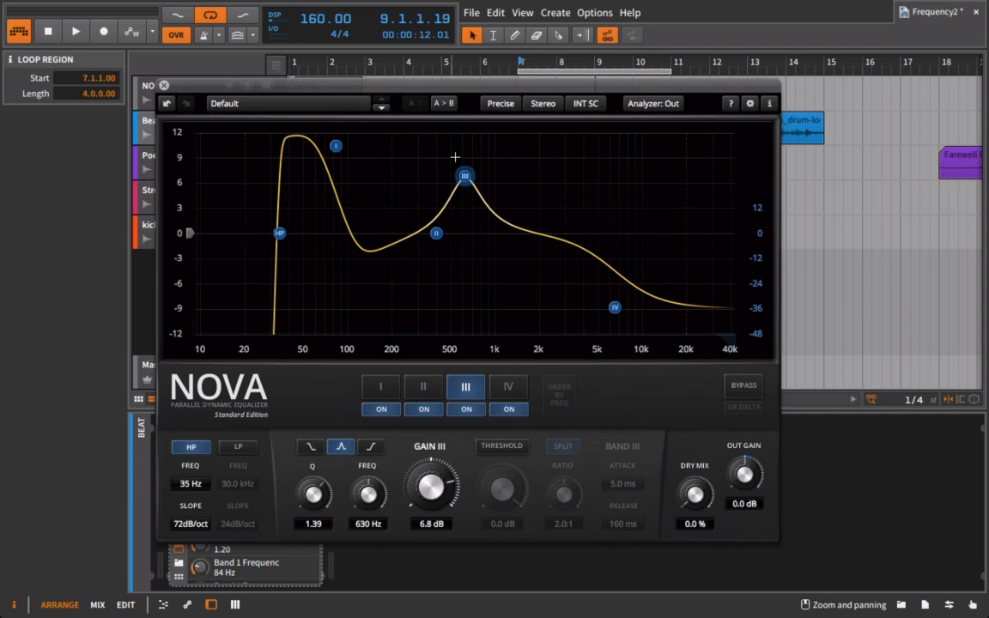
pyautogui.click(237, 447)
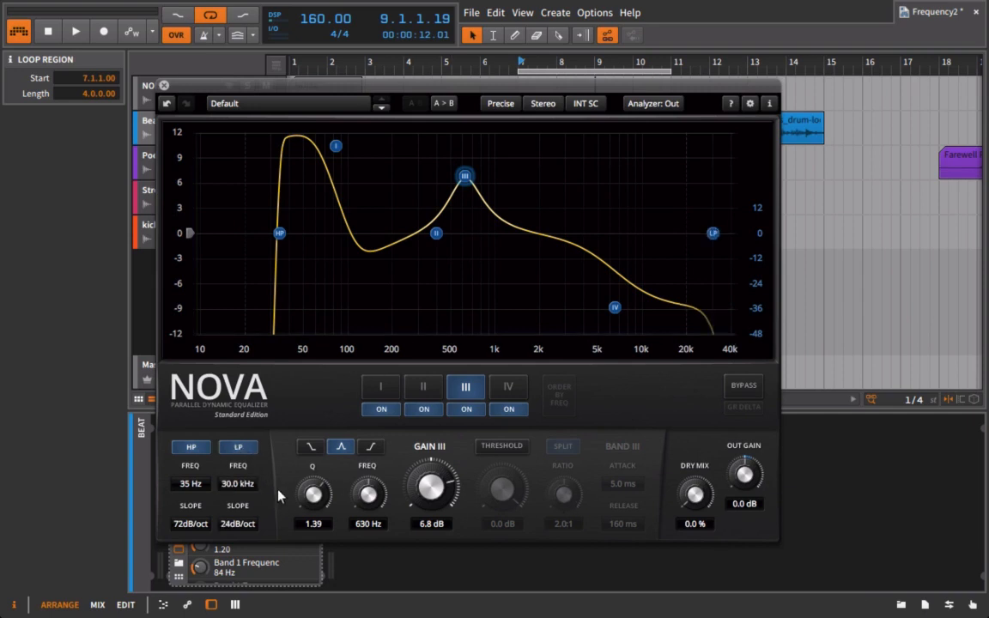